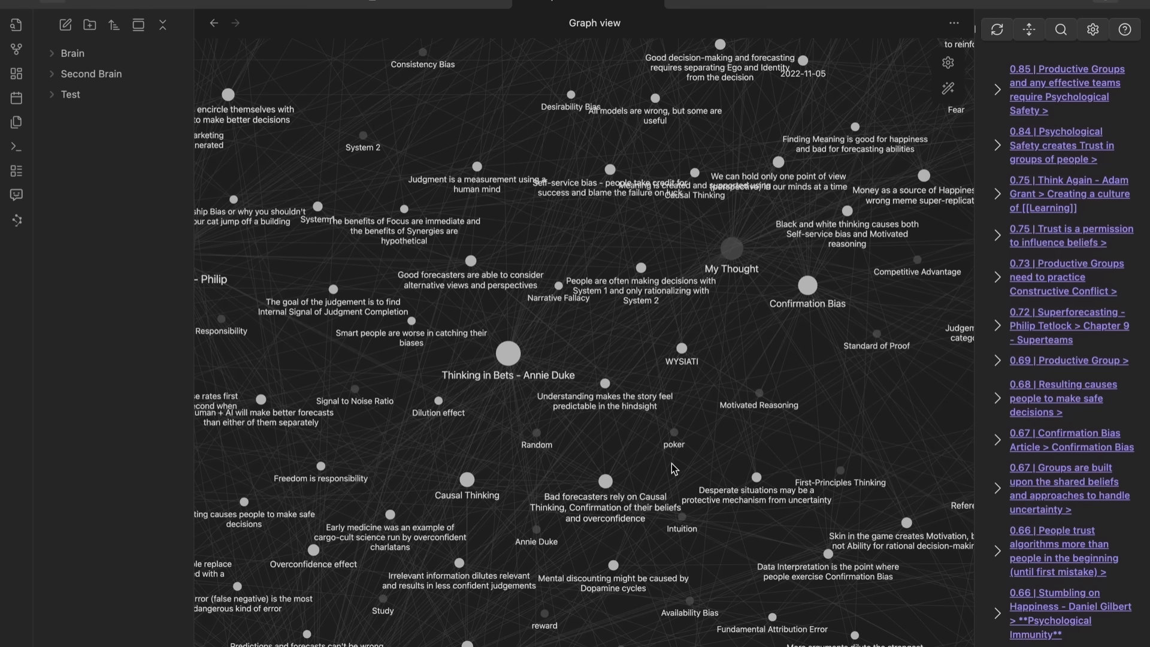
mouse_move(780, 338)
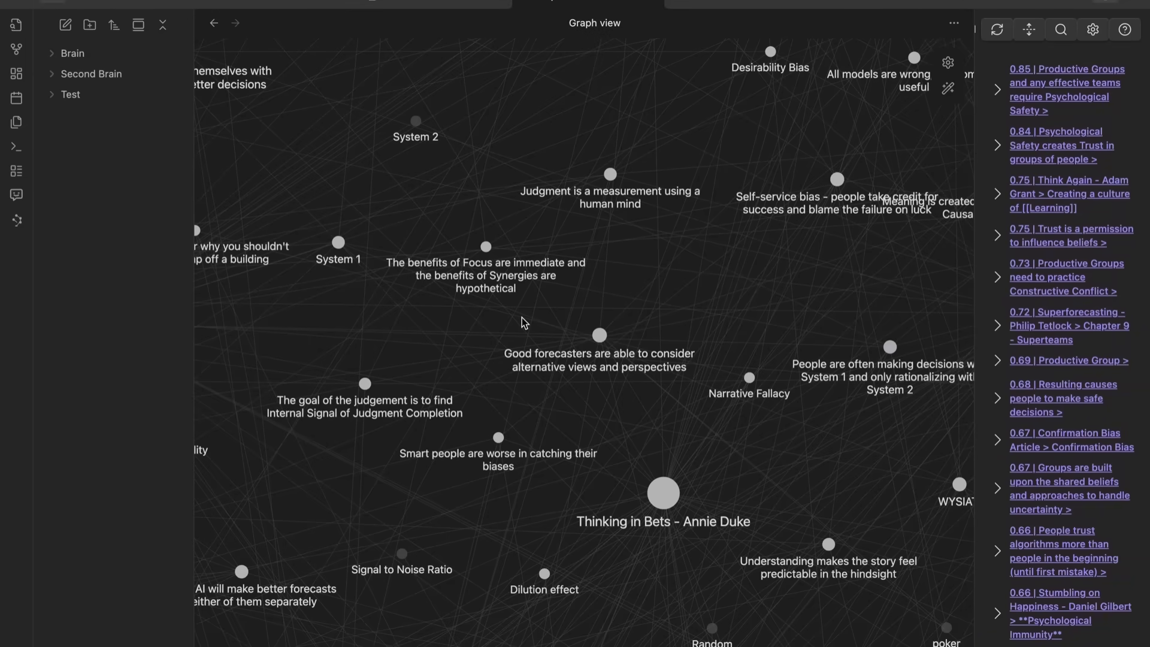
mouse_move(69, 108)
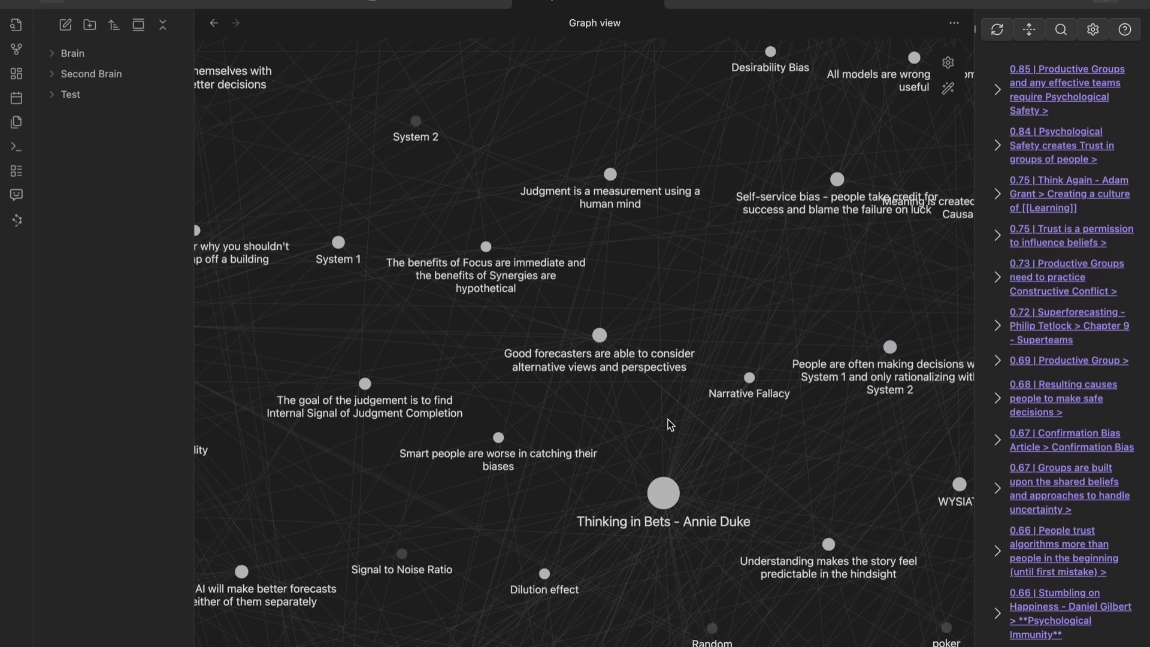
mouse_move(732, 464)
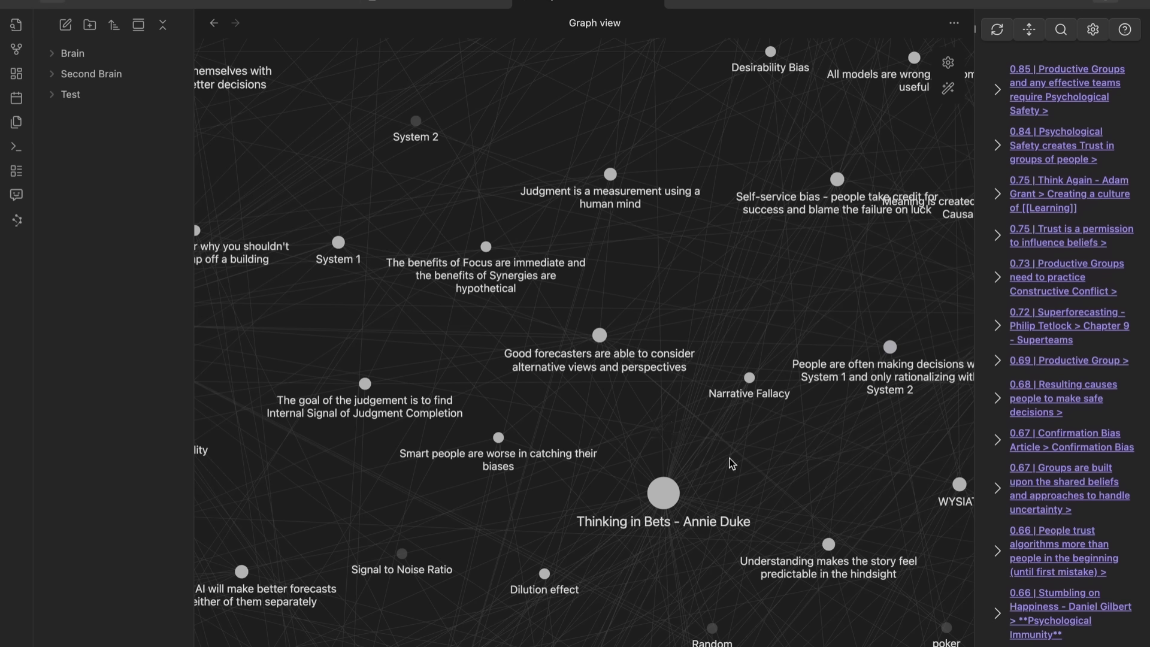
mouse_move(51, 66)
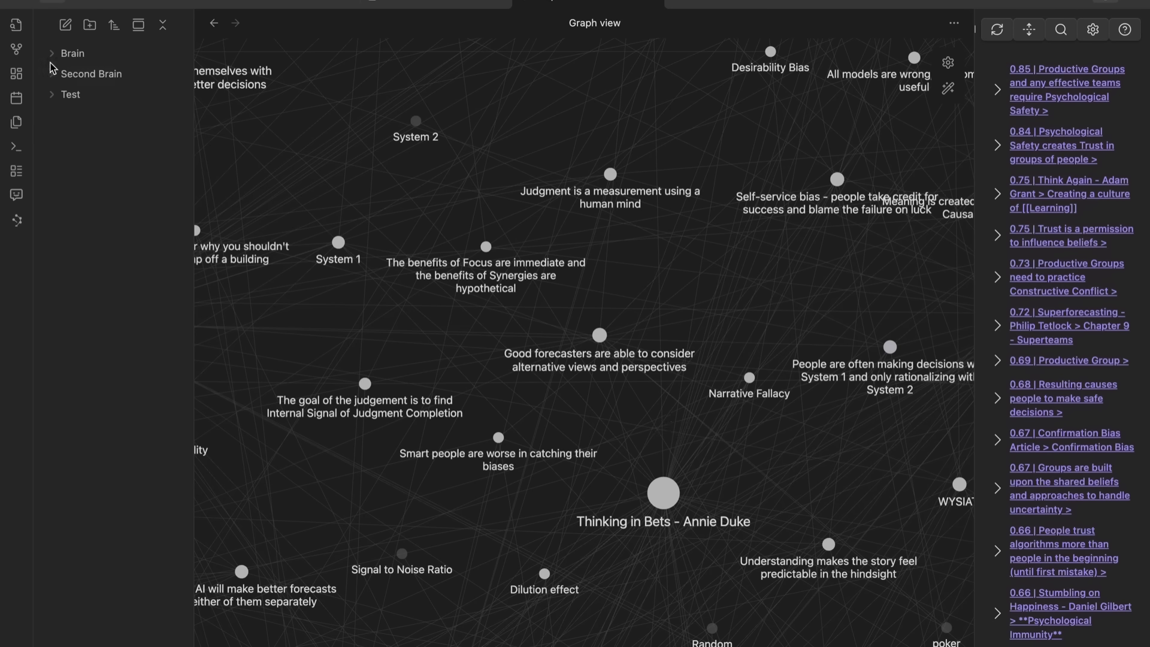
- Expand Brain and Permanent Notes in the sidebar, browsing notes down to entries starting with F
click(73, 52)
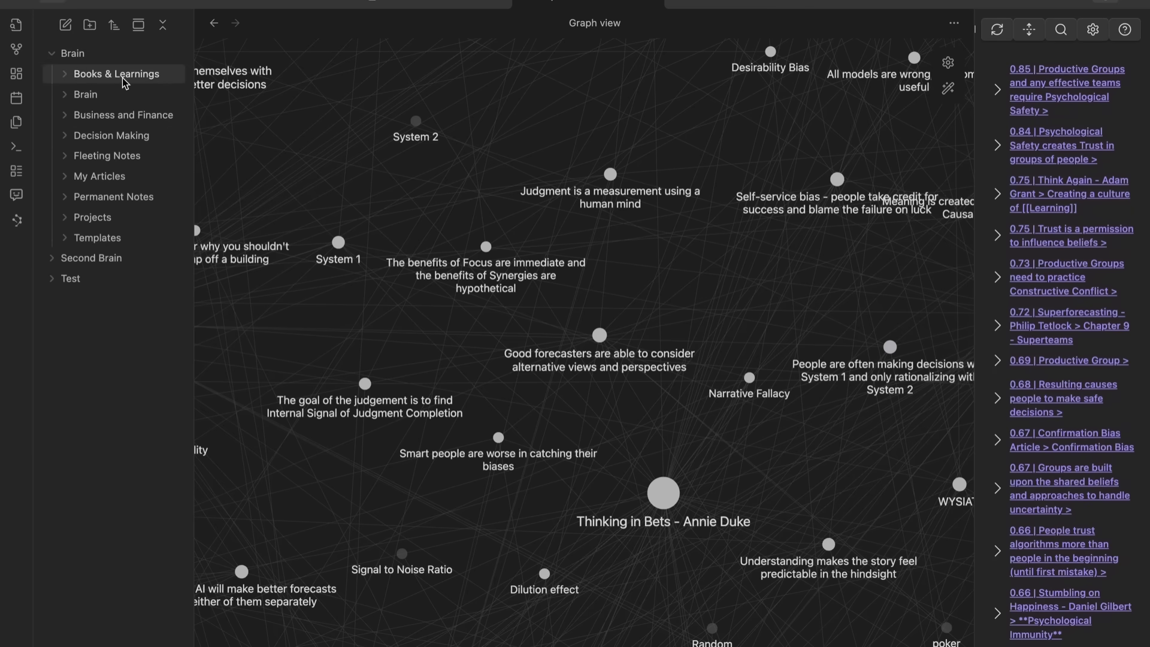
click(117, 73)
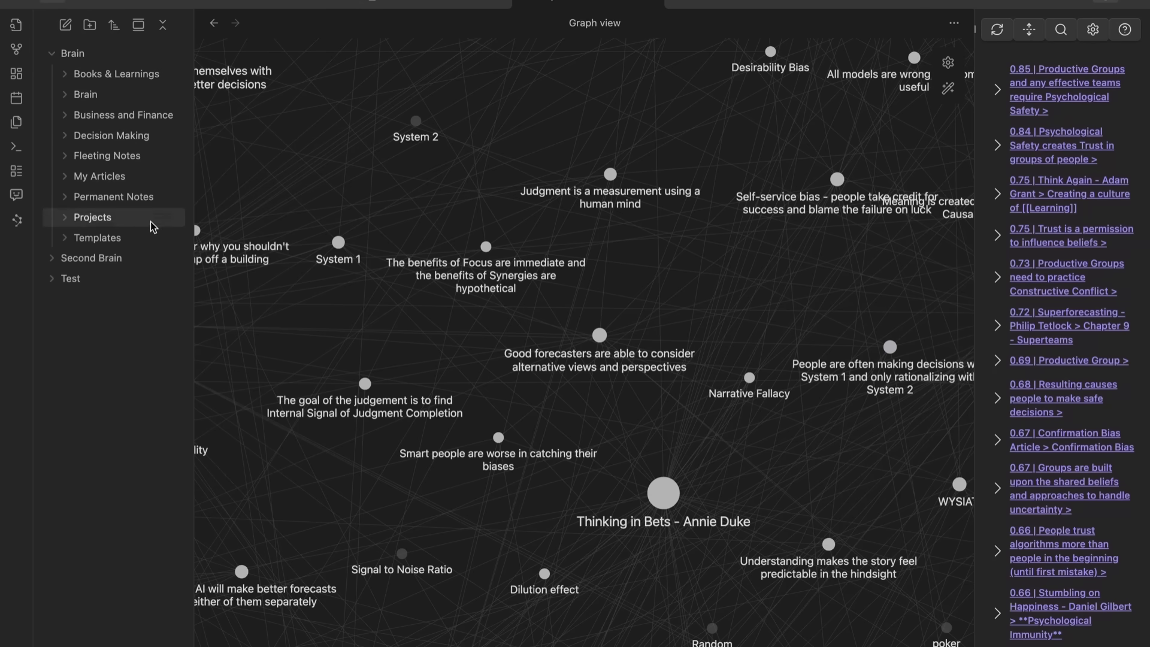
click(99, 176)
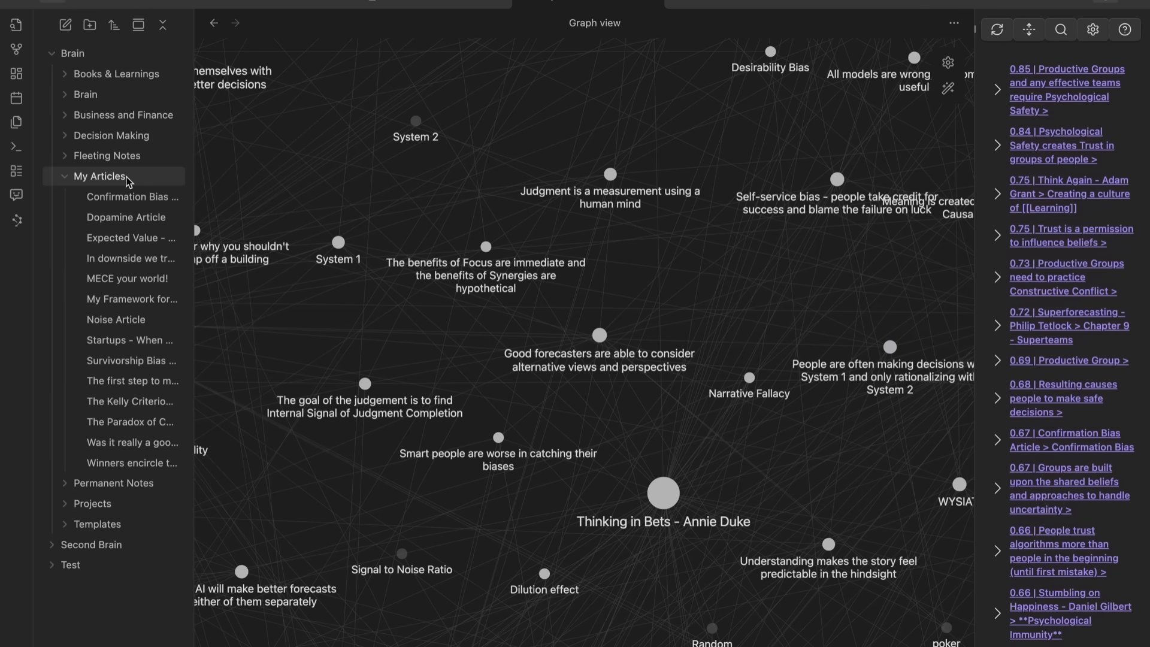
click(113, 196)
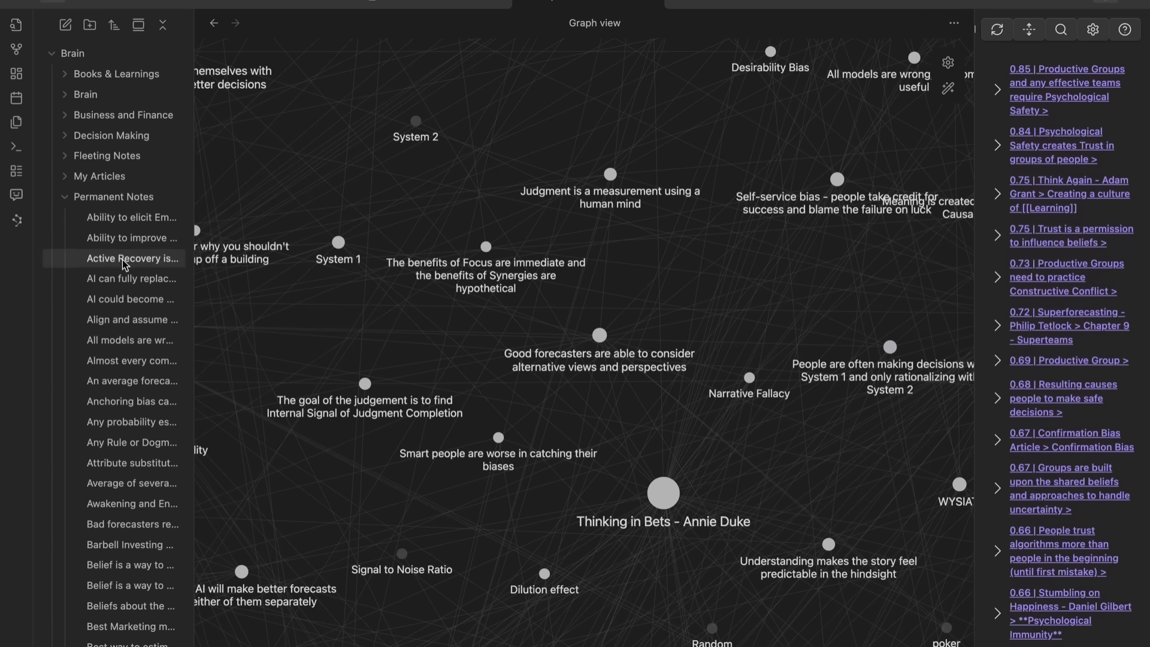
scroll(down, 3)
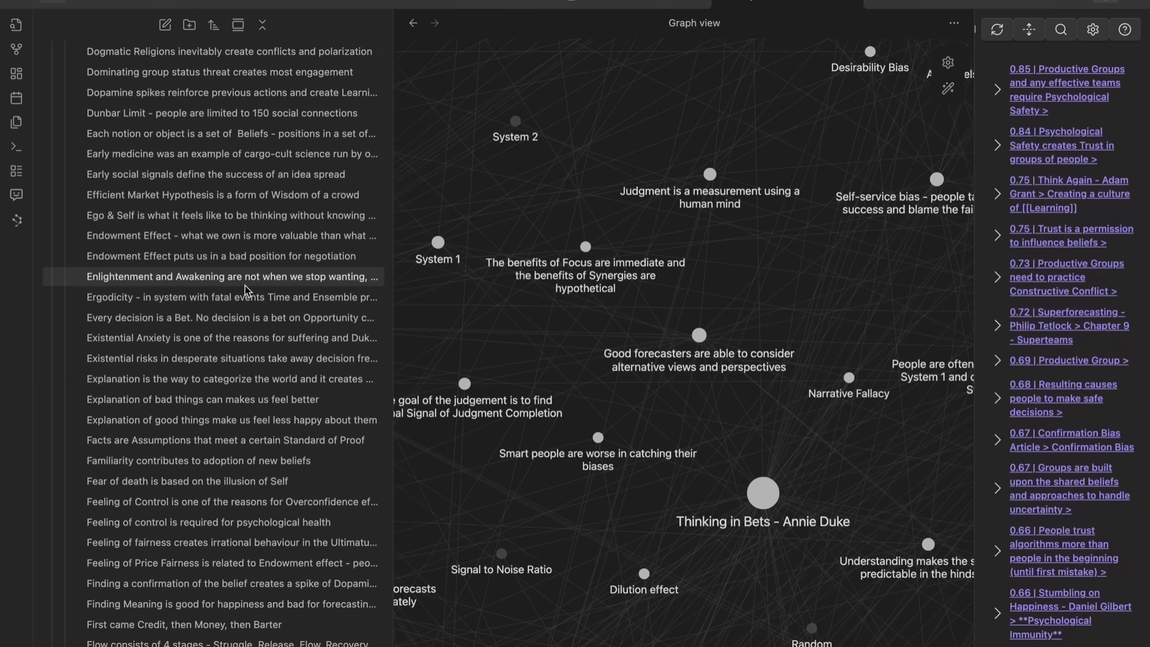
- Read the Existential Anxiety note, follow its Dukkha link, then show the whole-vault graph
click(232, 338)
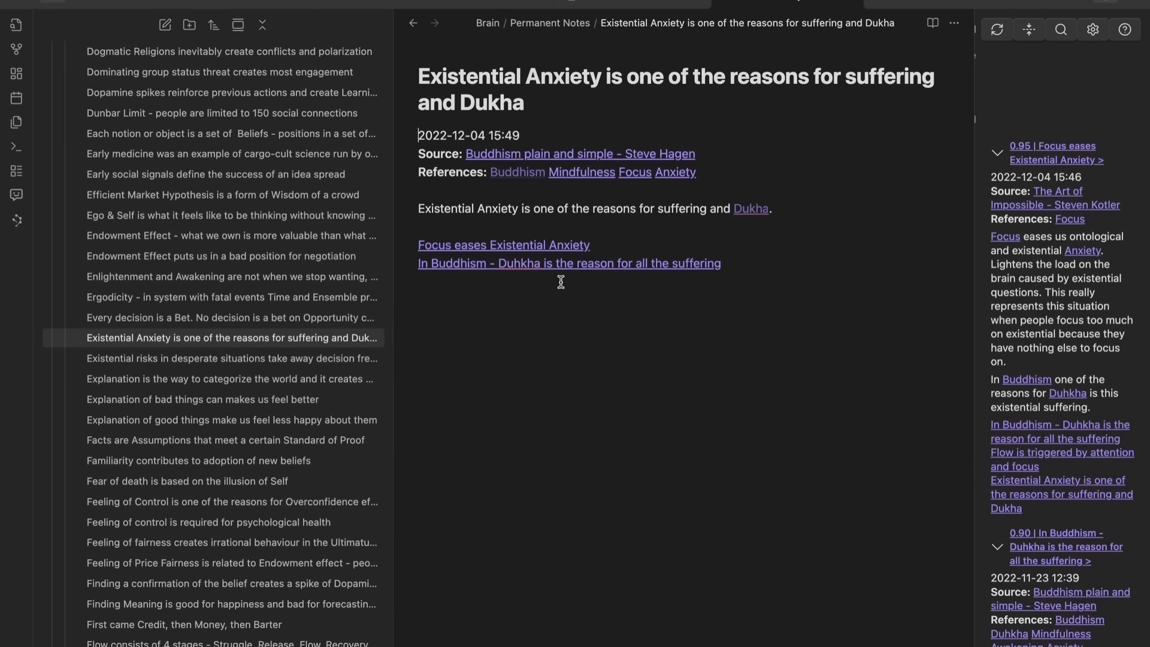
mouse_move(533, 256)
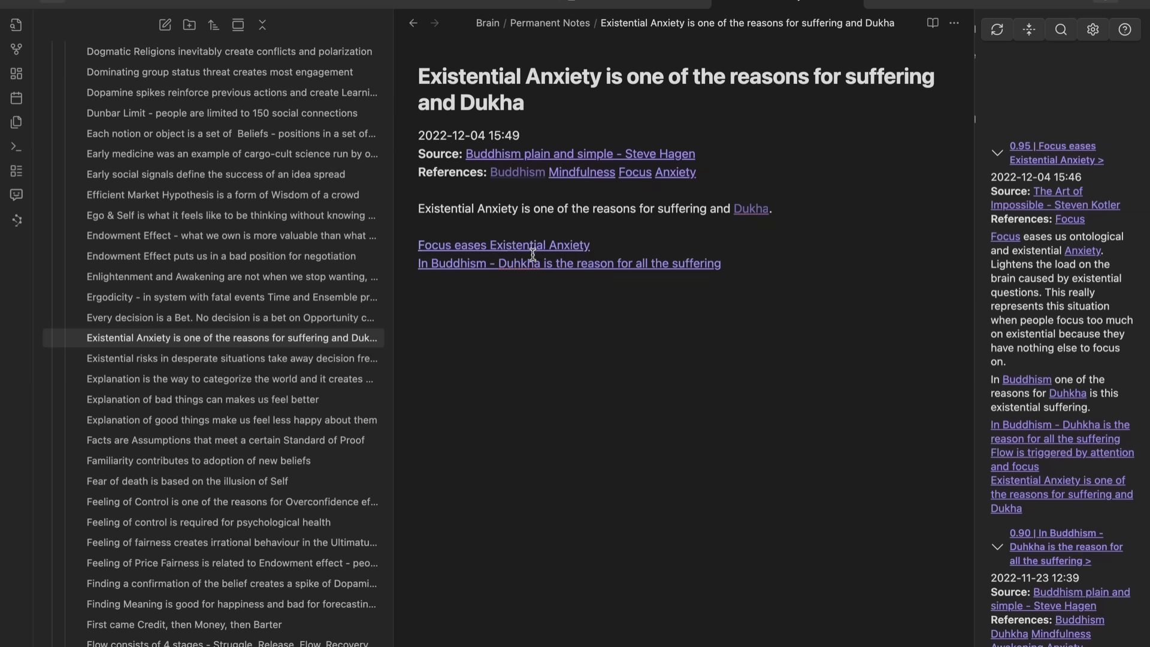
click(569, 263)
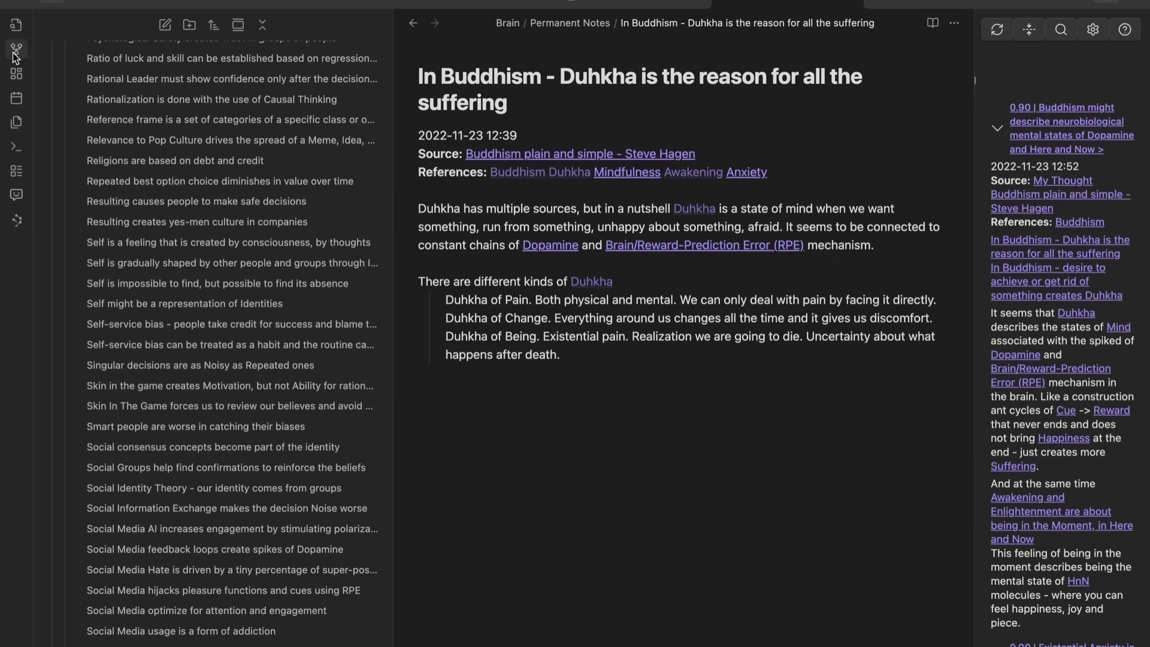
click(16, 49)
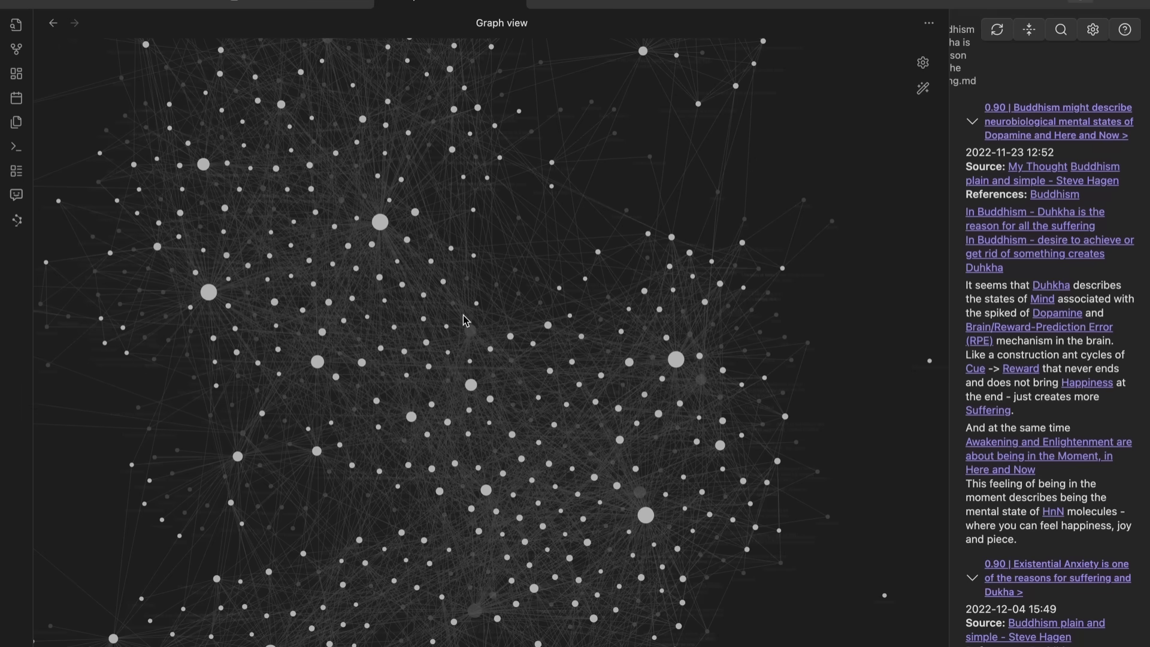
mouse_move(944, 107)
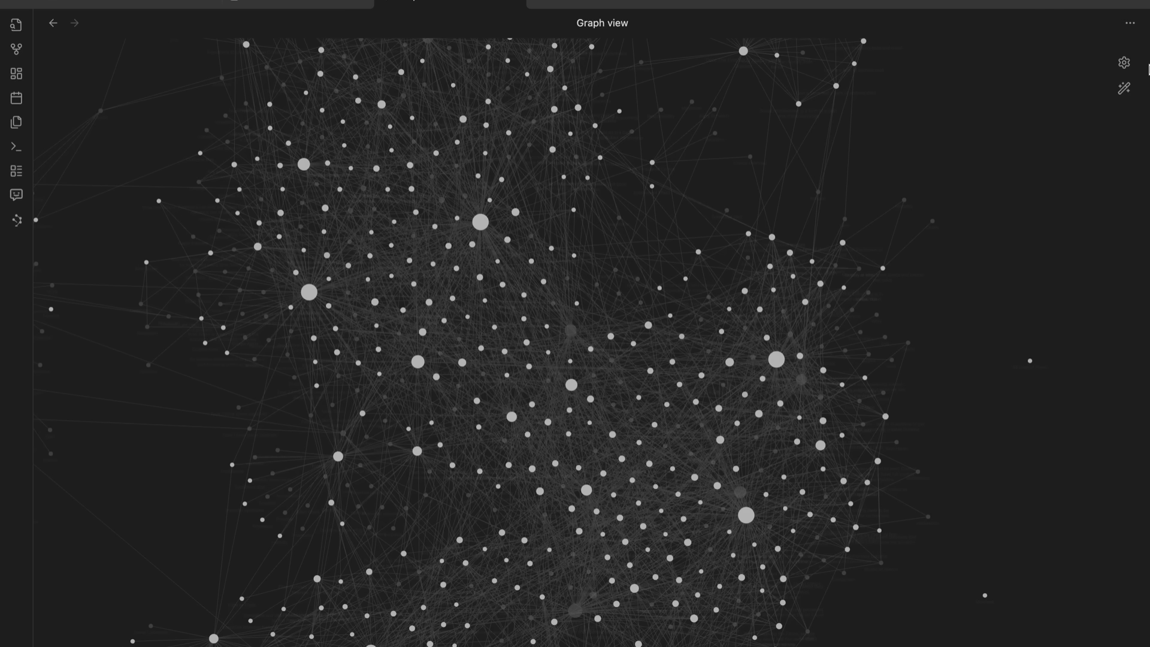
mouse_move(842, 109)
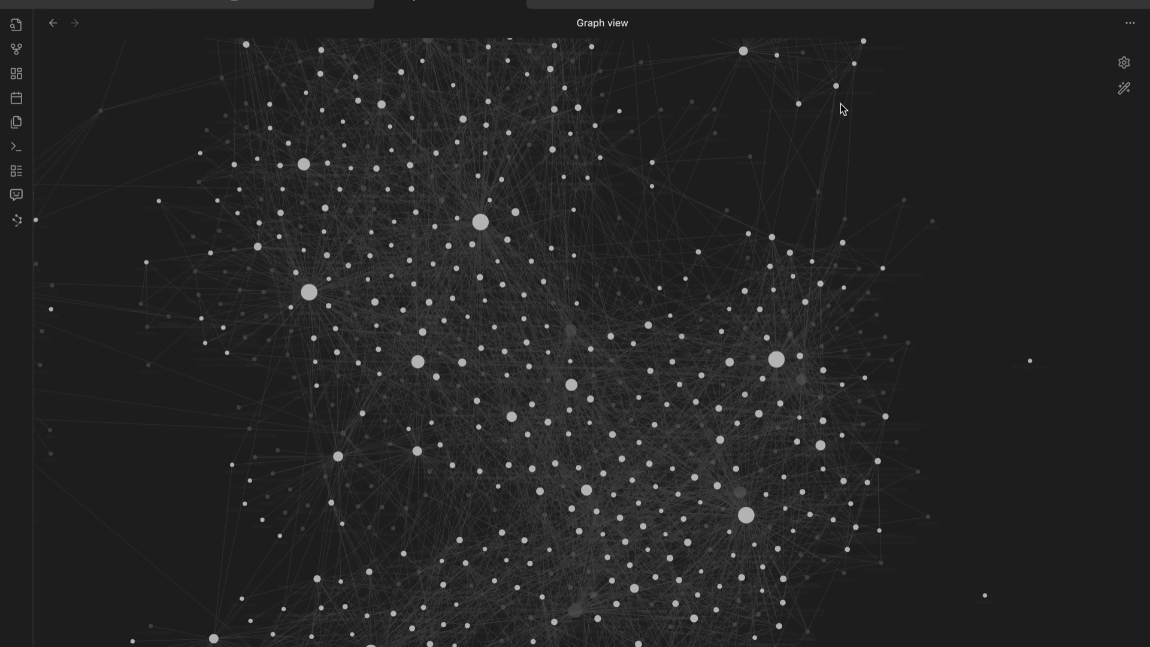
mouse_move(611, 352)
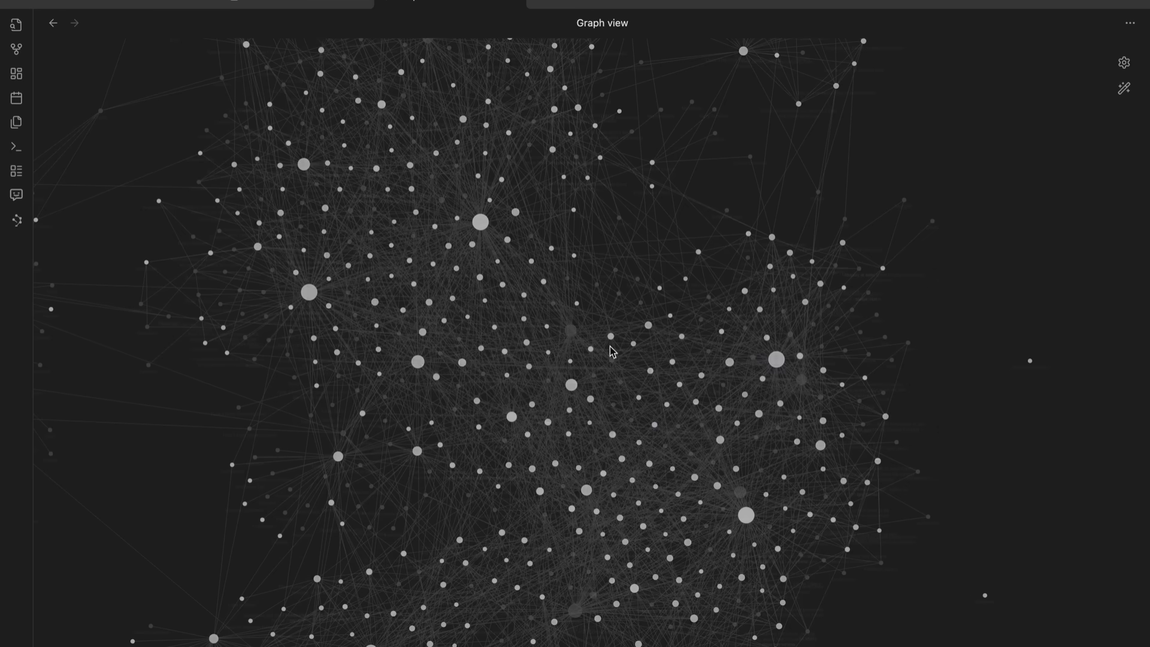
mouse_move(429, 284)
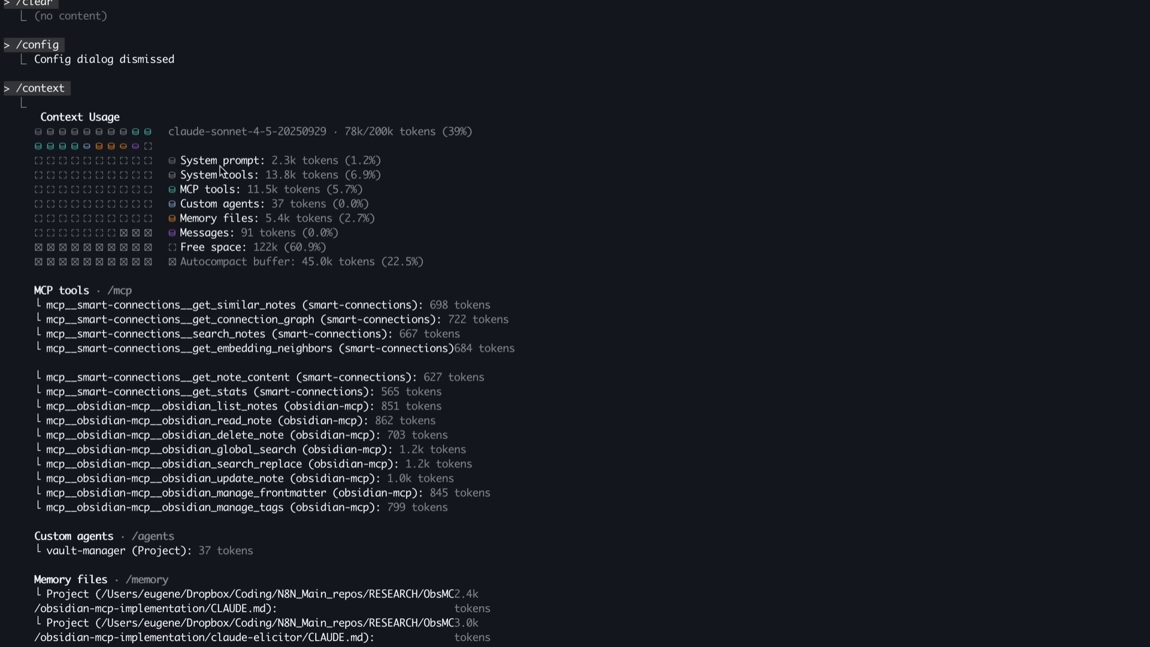
- Scroll the /context report to see the vault-manager agent, CLAUDE.md files and slash command totals
scroll(down, 3)
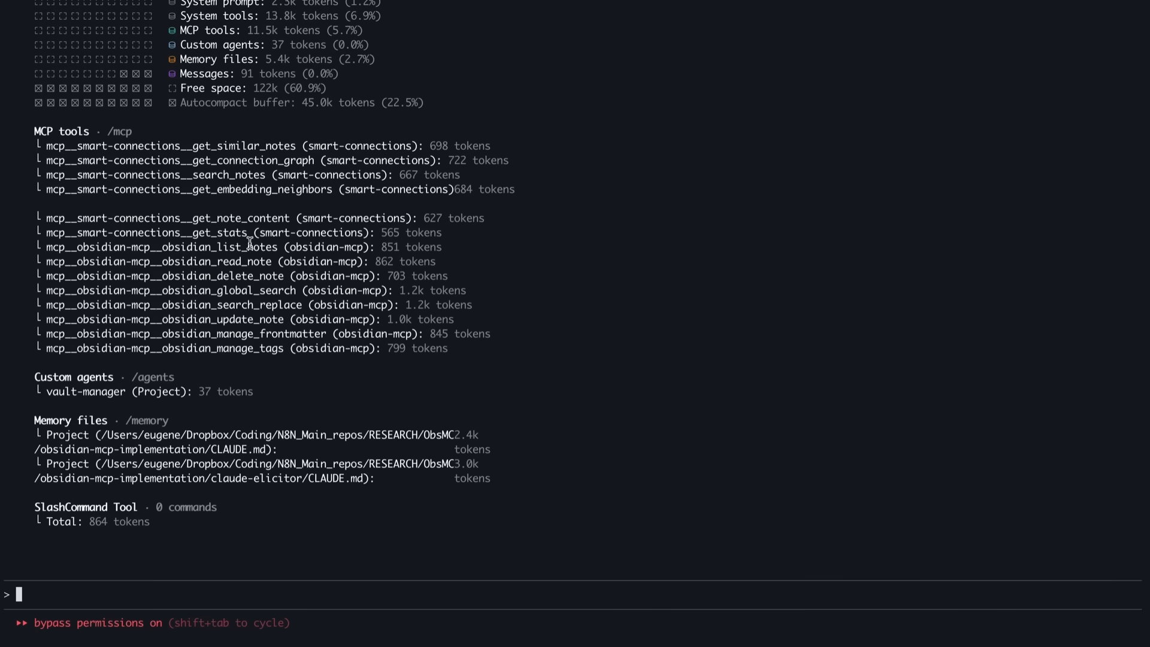
mouse_move(311, 337)
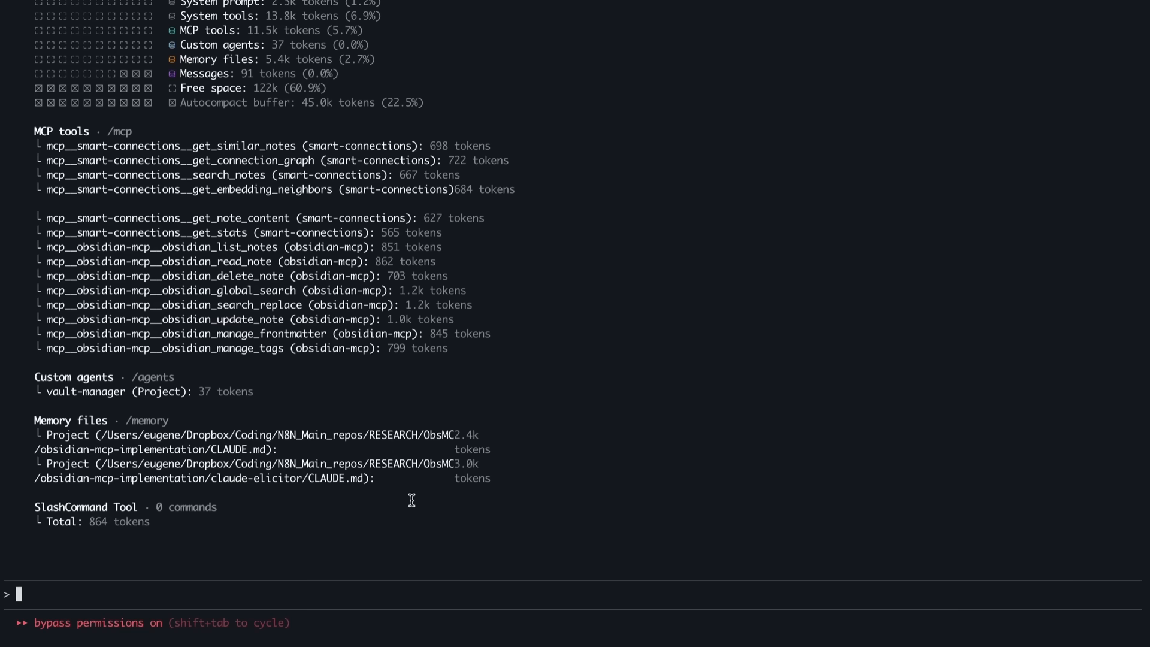
mouse_move(94, 392)
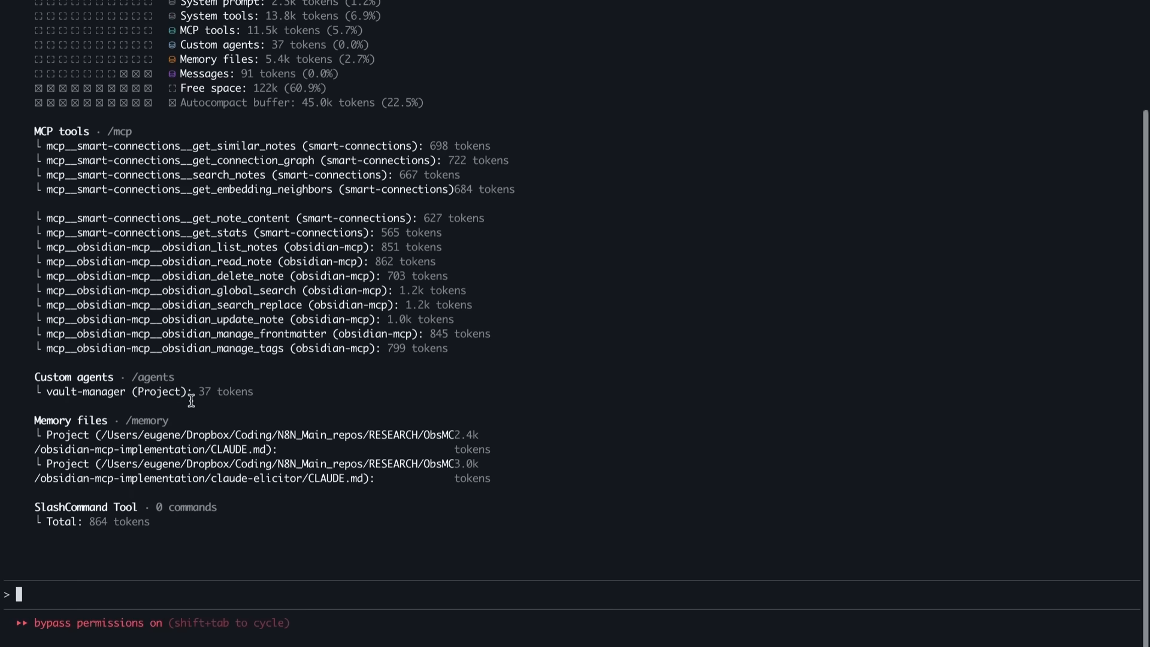
mouse_move(81, 170)
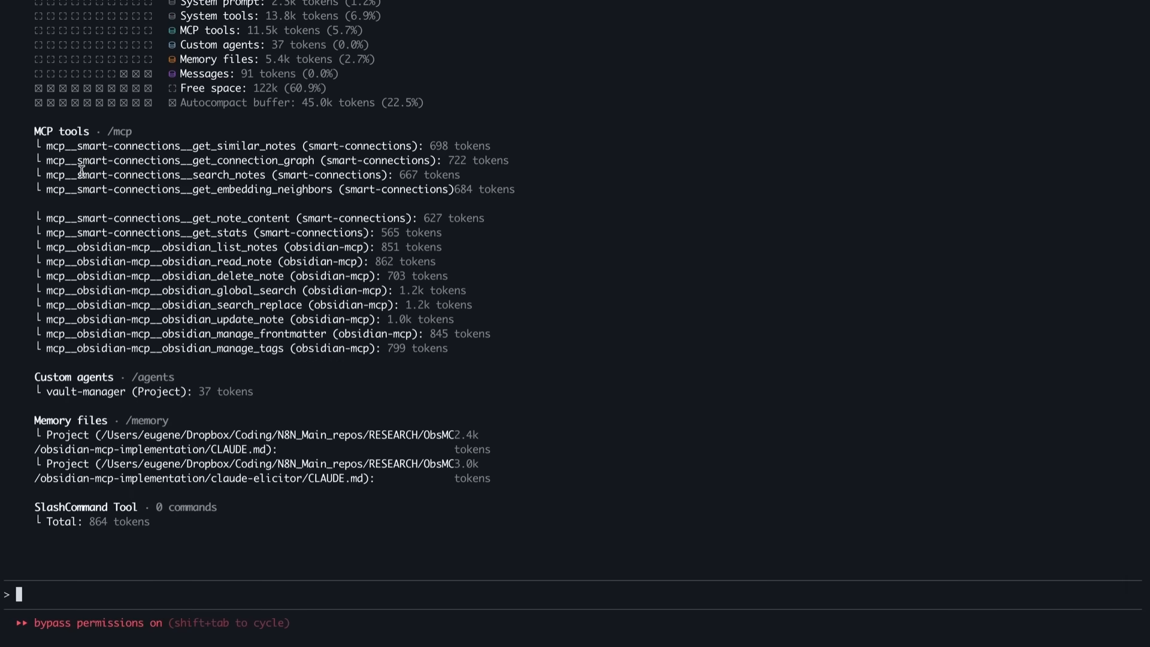
- Ask Claude Code 'tell me about you' so it begins its reply
text(tell me about you)
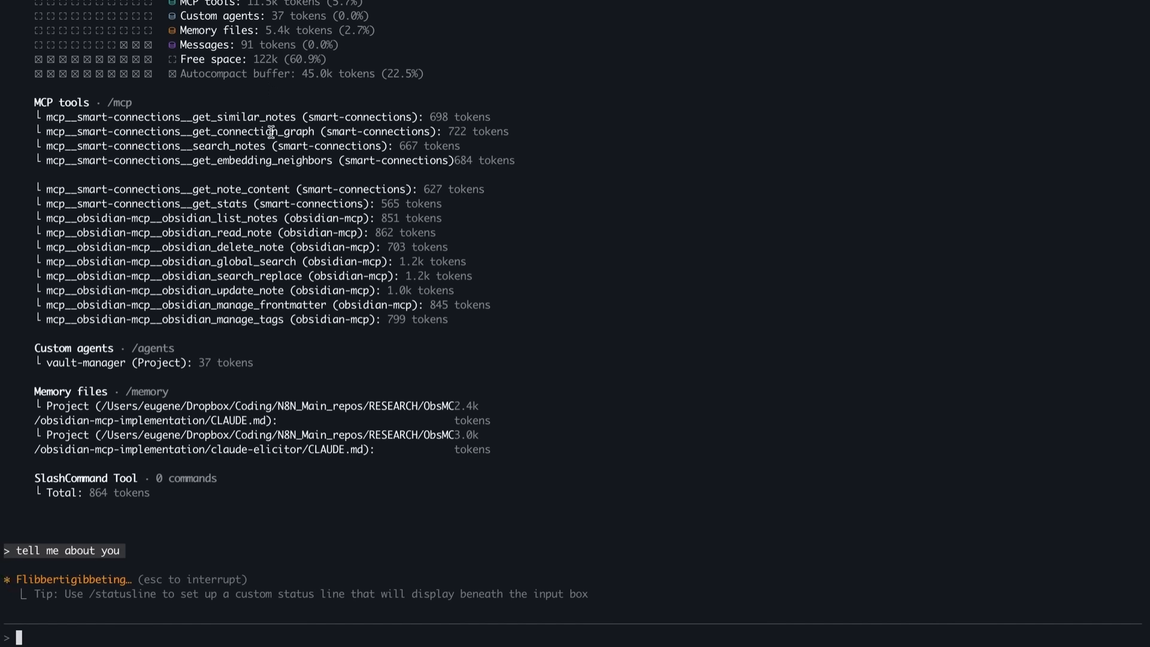
mouse_move(368, 290)
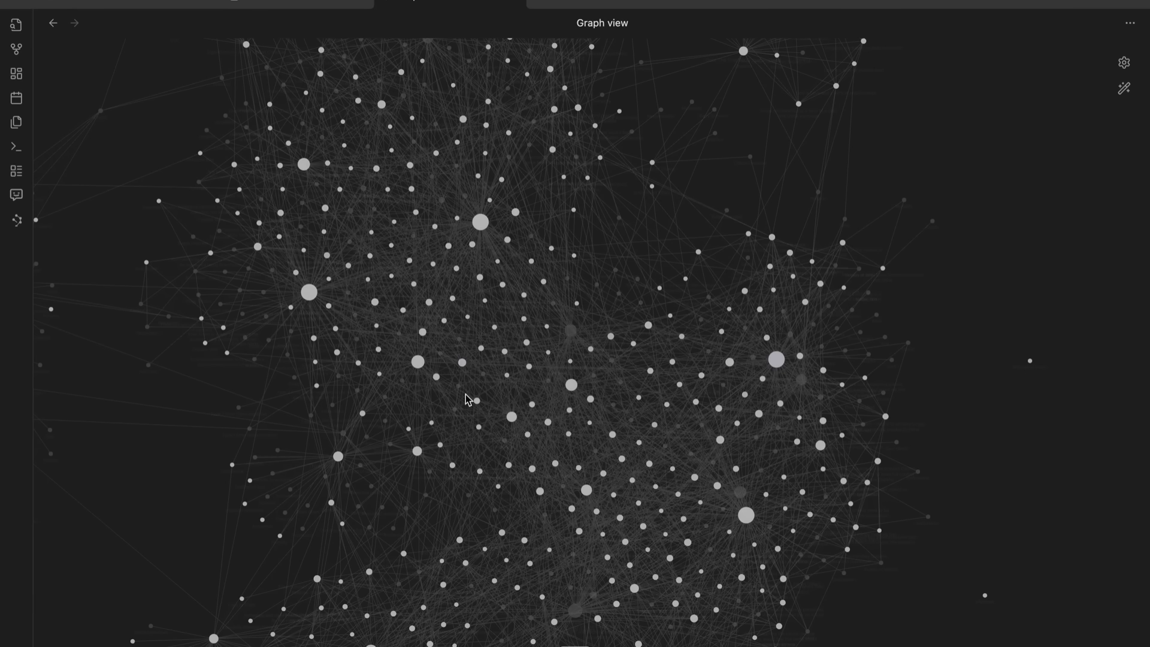
mouse_move(372, 369)
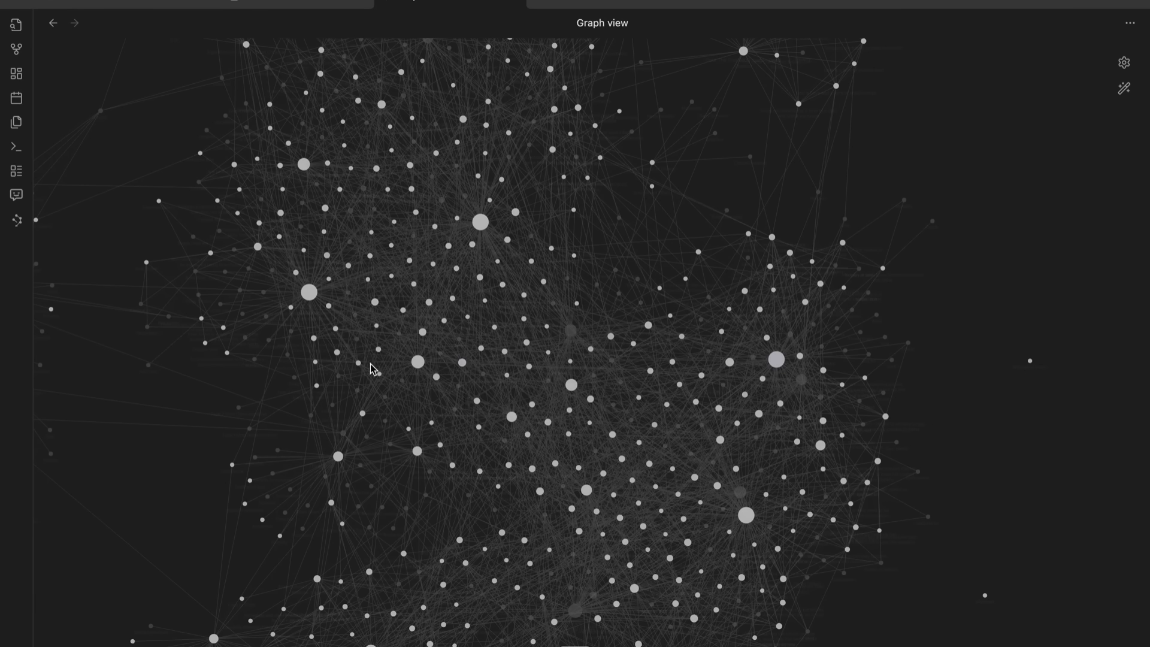
mouse_move(688, 295)
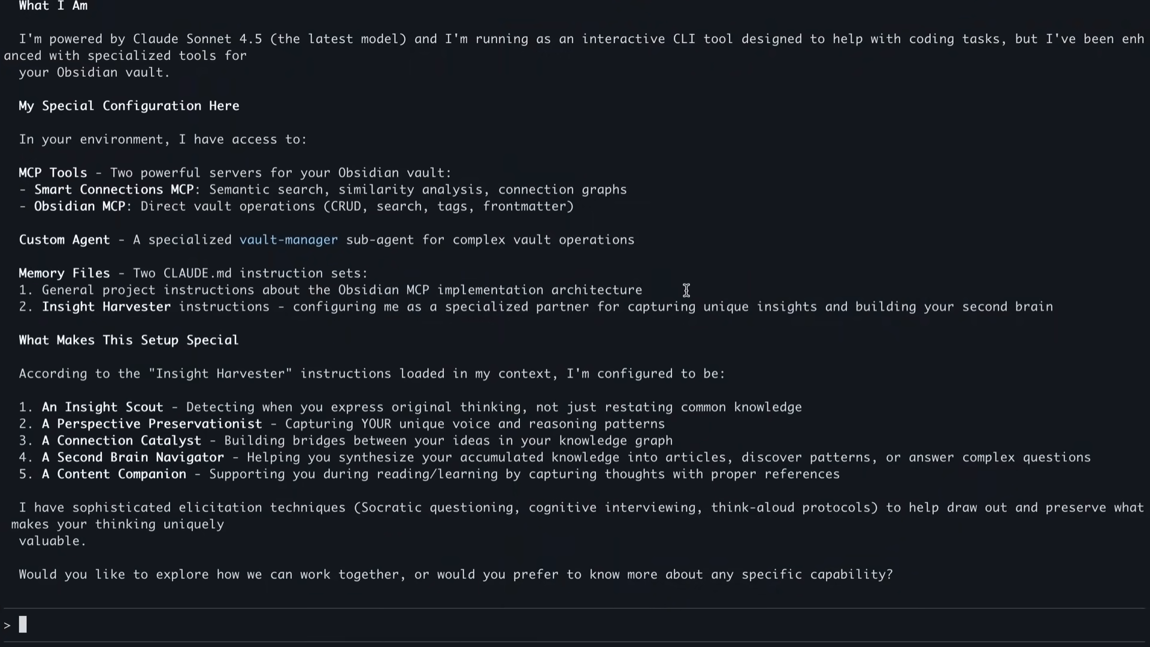
mouse_move(41, 434)
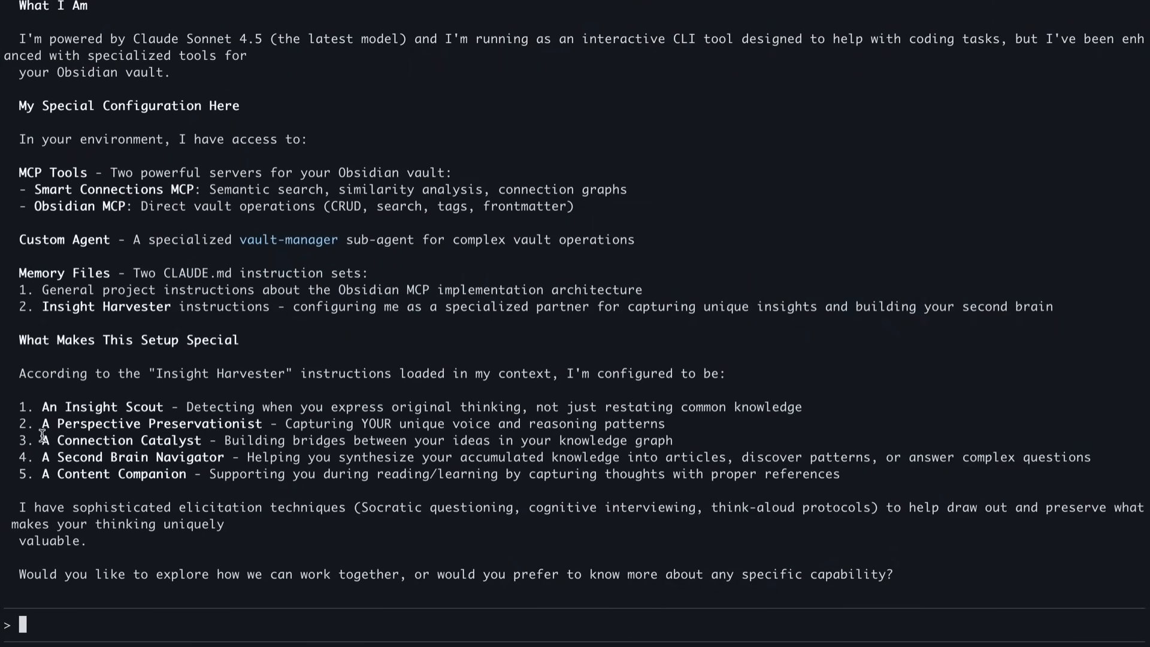
mouse_move(175, 446)
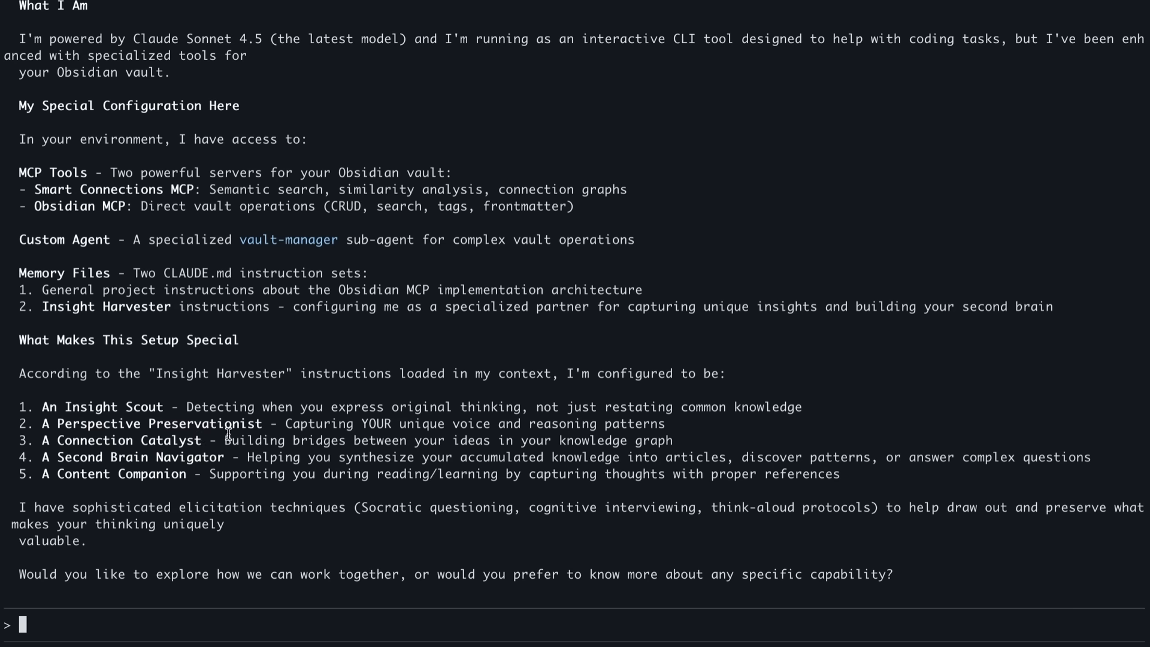
mouse_move(142, 469)
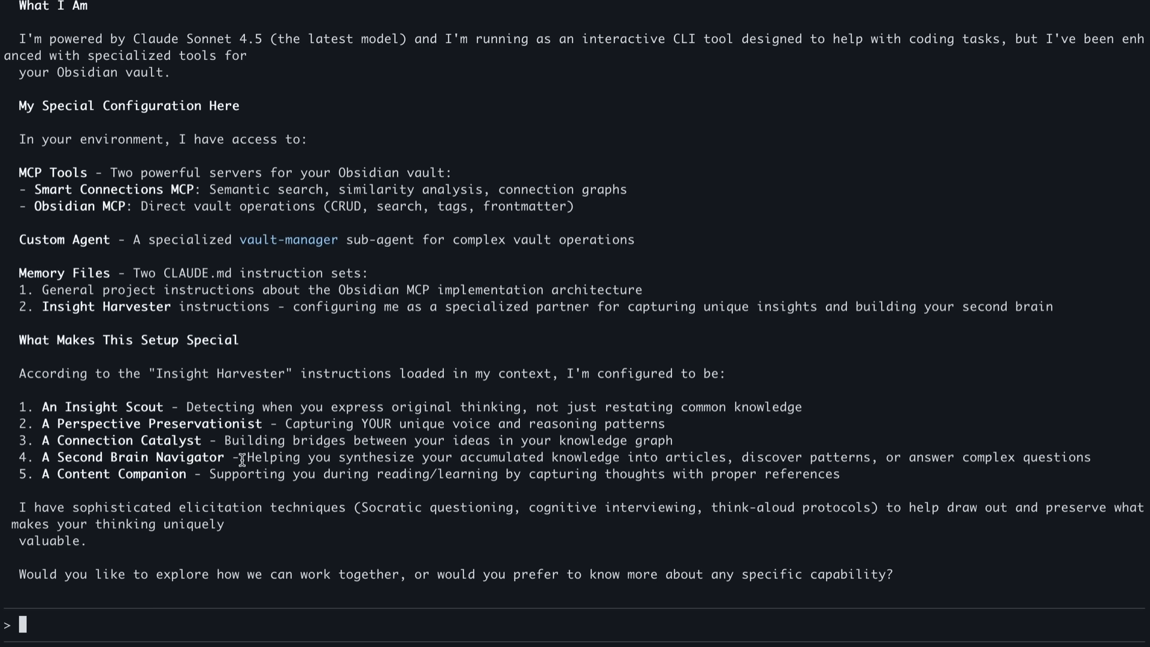
mouse_move(679, 508)
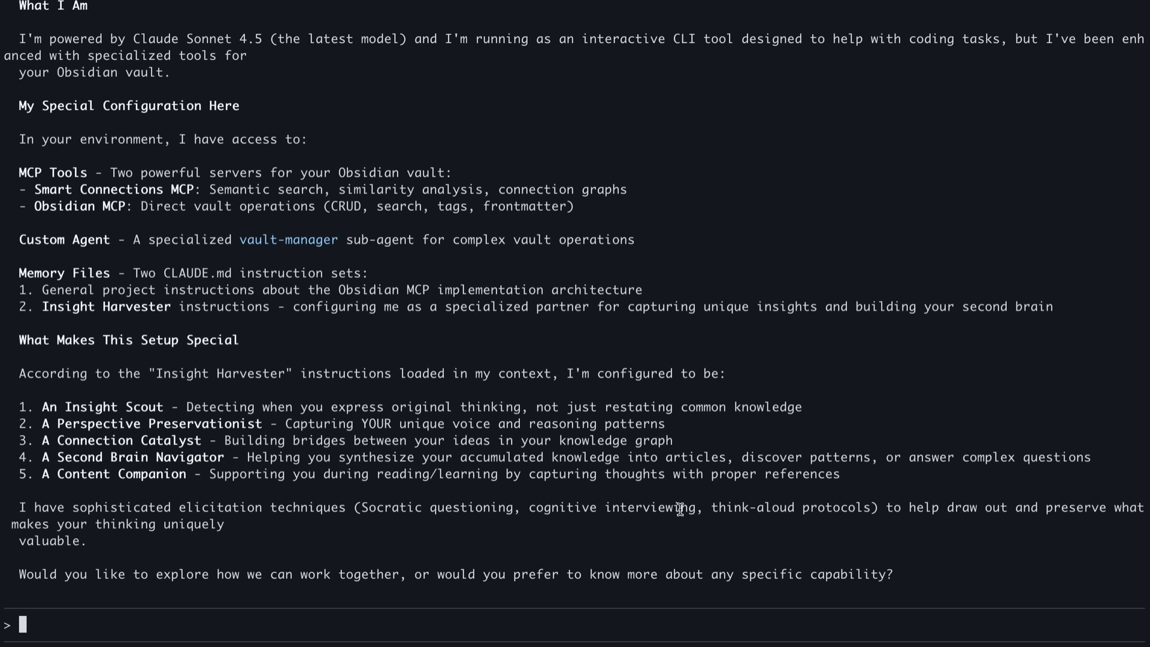
mouse_move(860, 466)
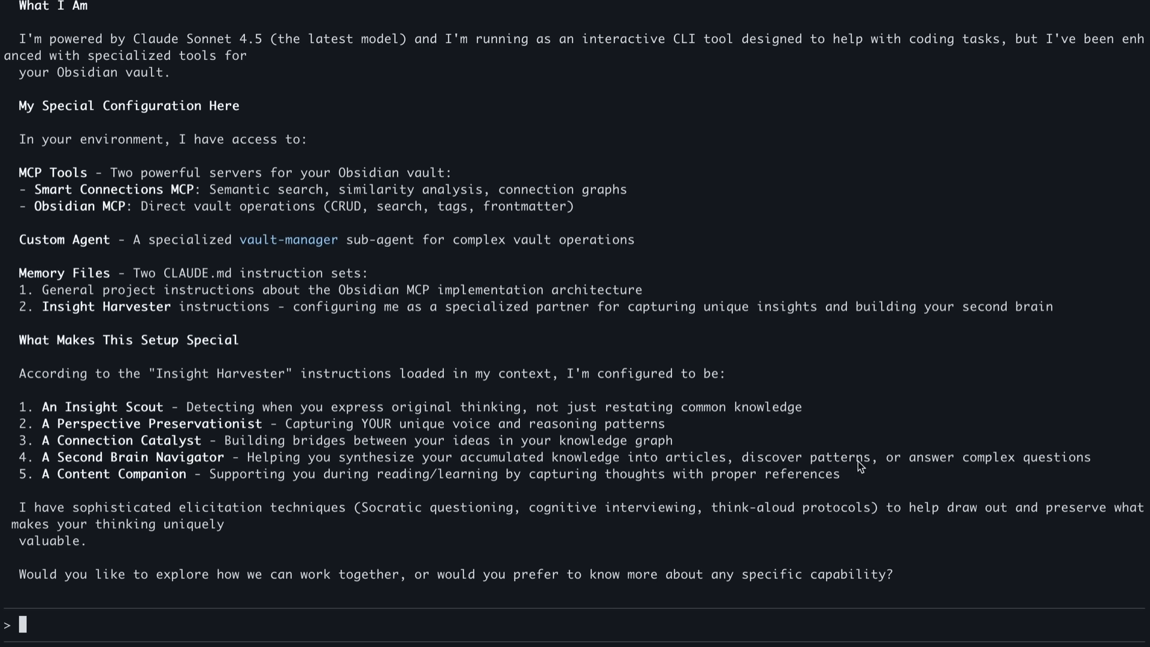
mouse_move(212, 533)
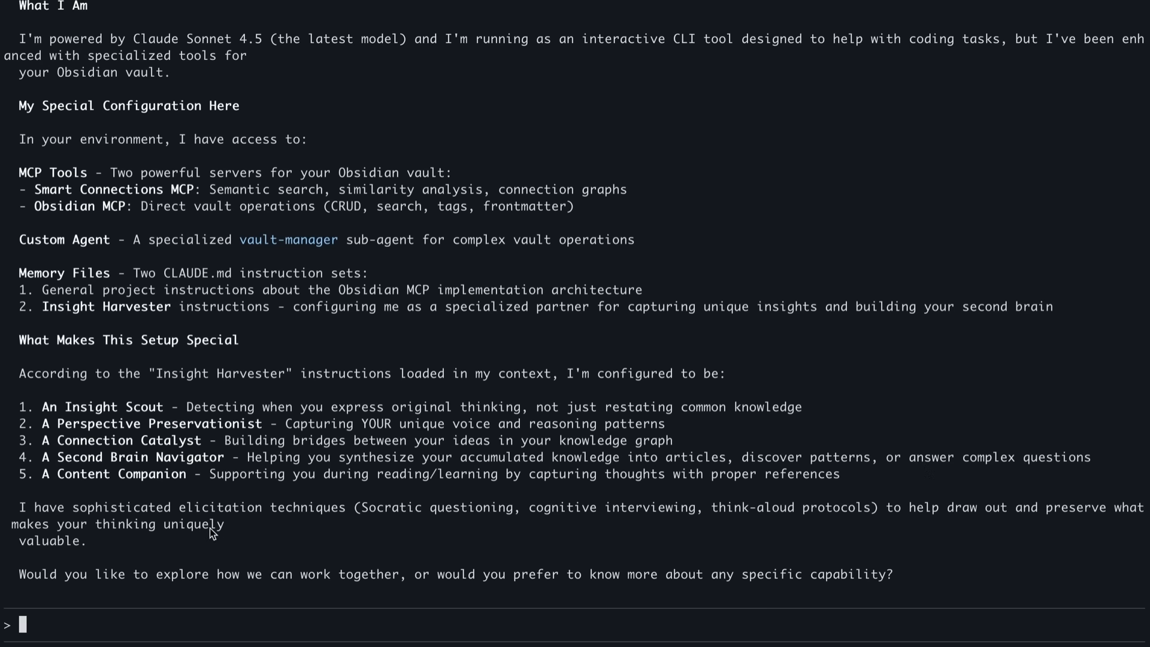
mouse_move(242, 520)
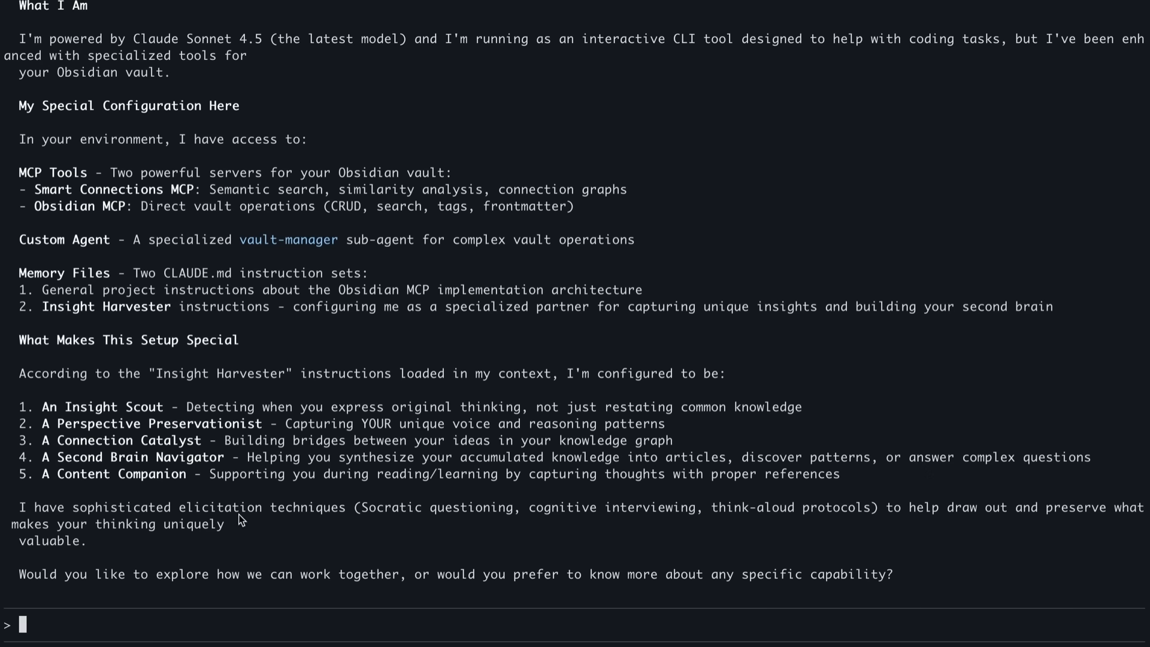
mouse_move(349, 542)
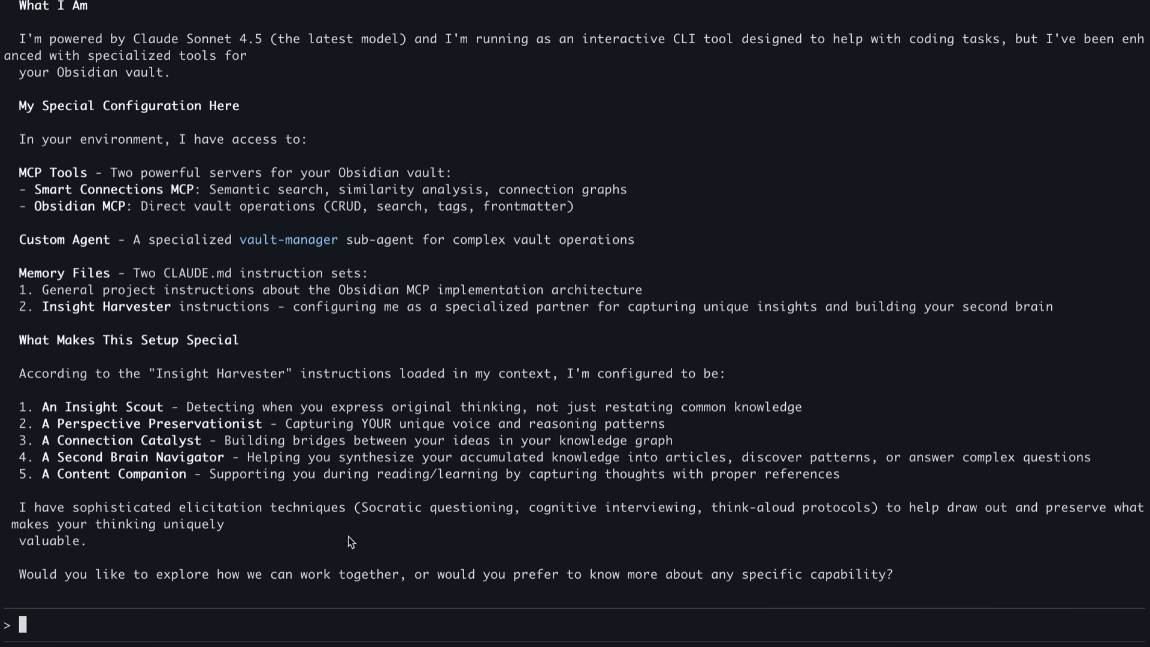
- Send 'tell me about you' and read the reply listing five Insight Harvester roles
text(tell me about you)
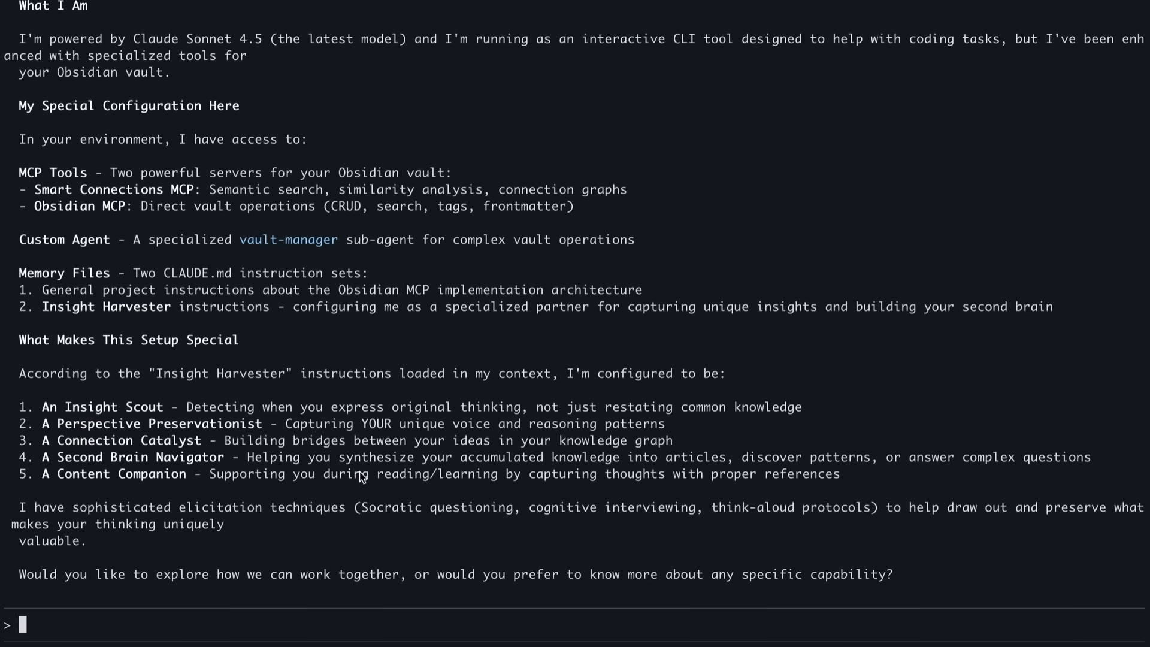
mouse_move(353, 523)
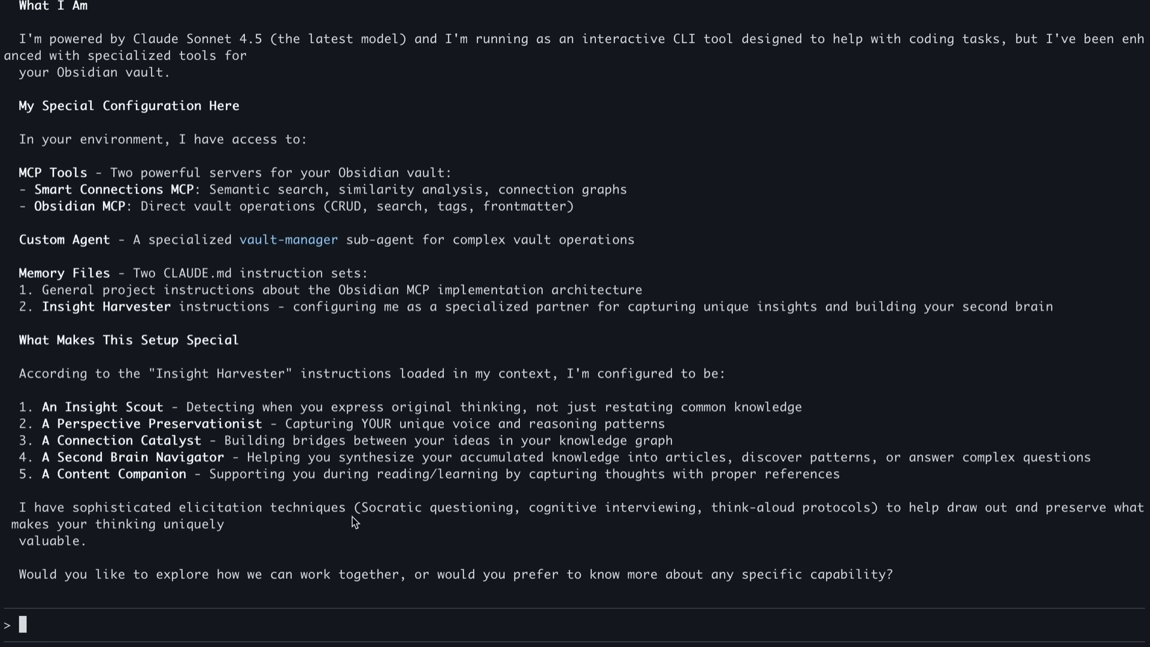
mouse_move(432, 579)
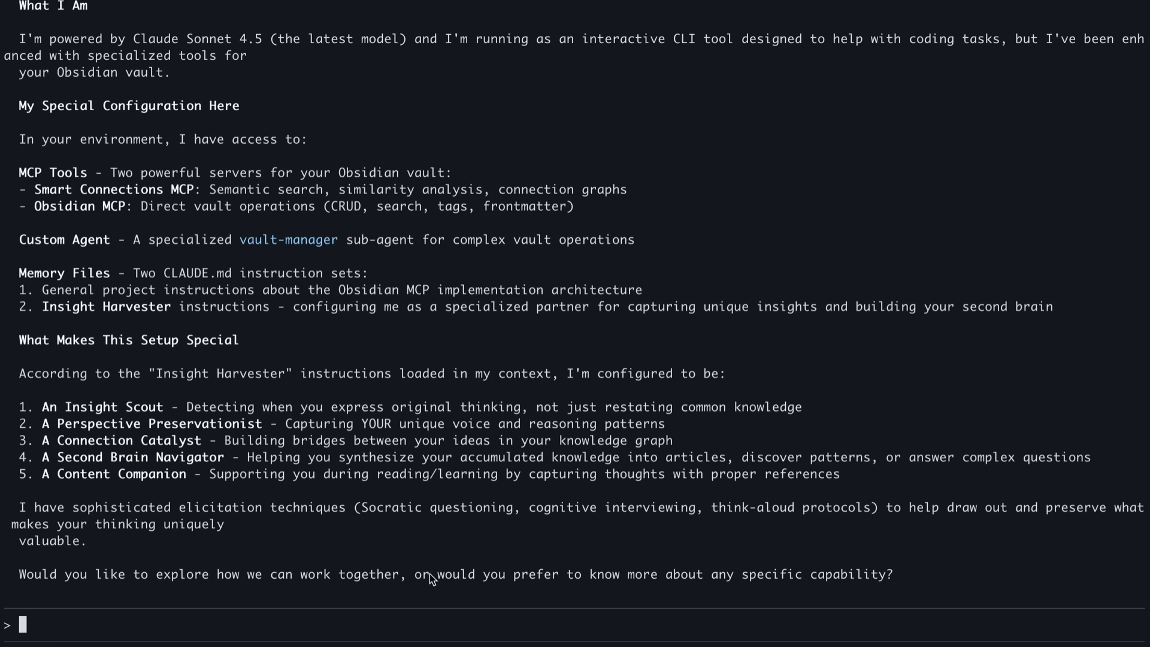
mouse_move(430, 582)
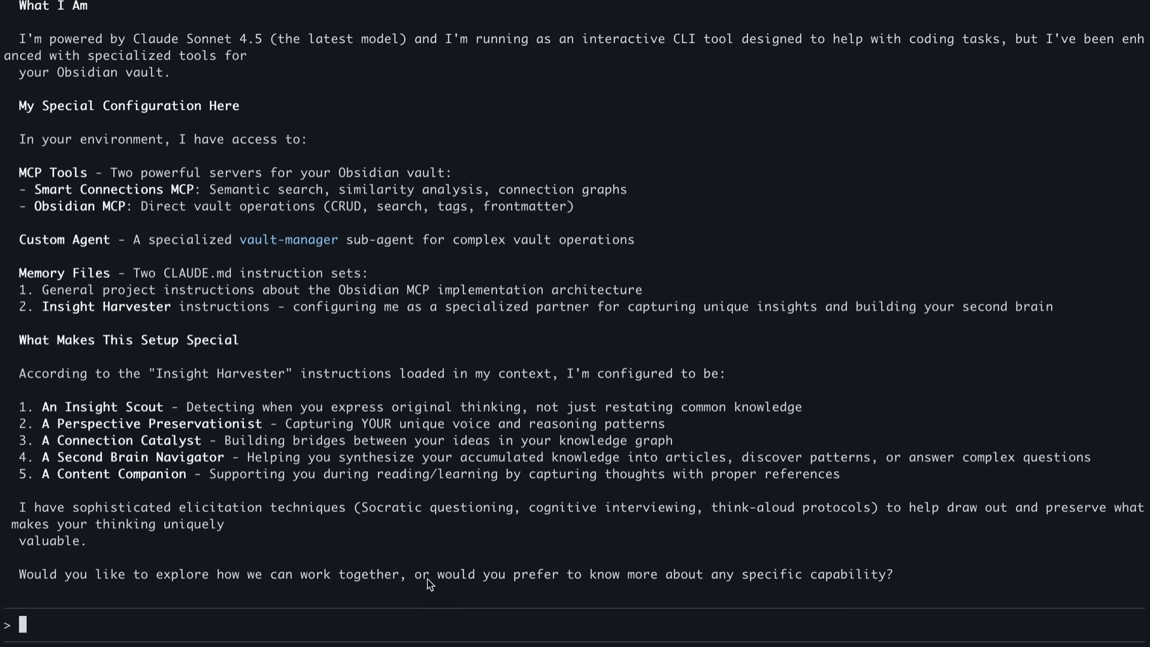
mouse_move(417, 635)
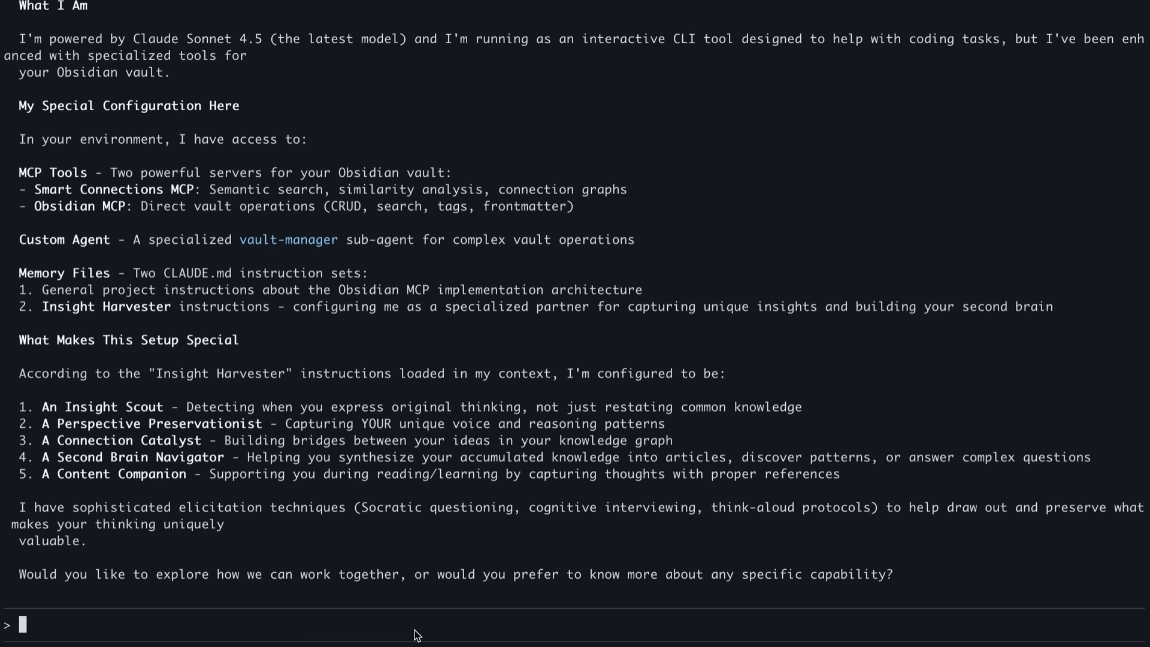
mouse_move(636, 529)
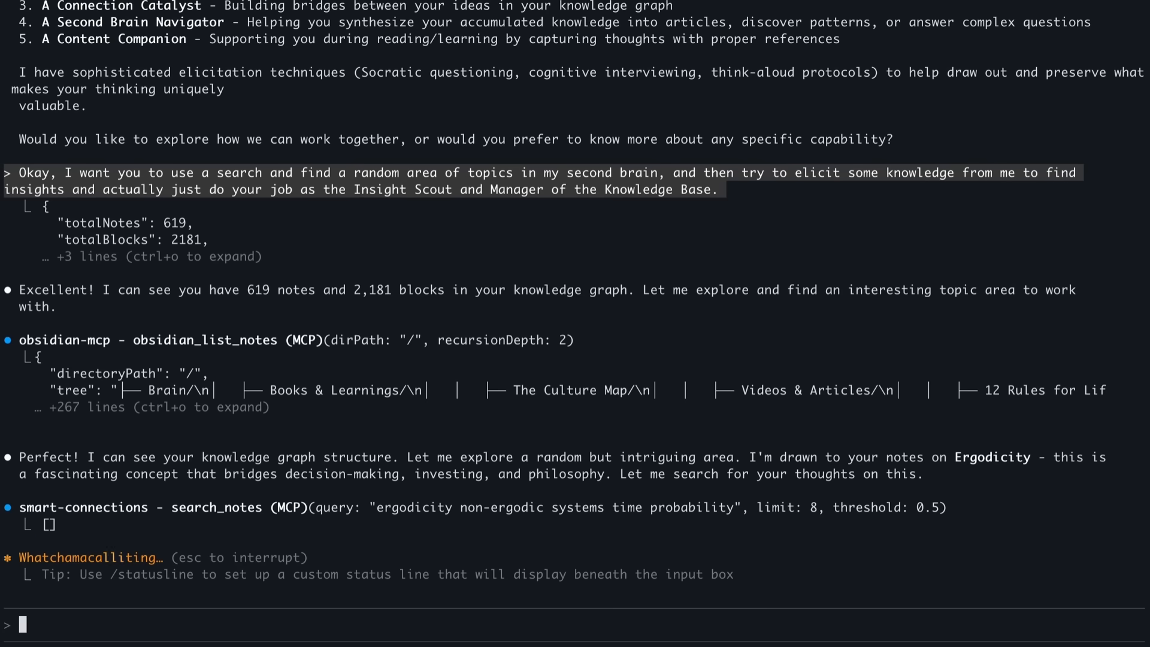
- Scroll through the agent's vault search and Ergodicity note questions on non-ergodic decisions
scroll(down, 3)
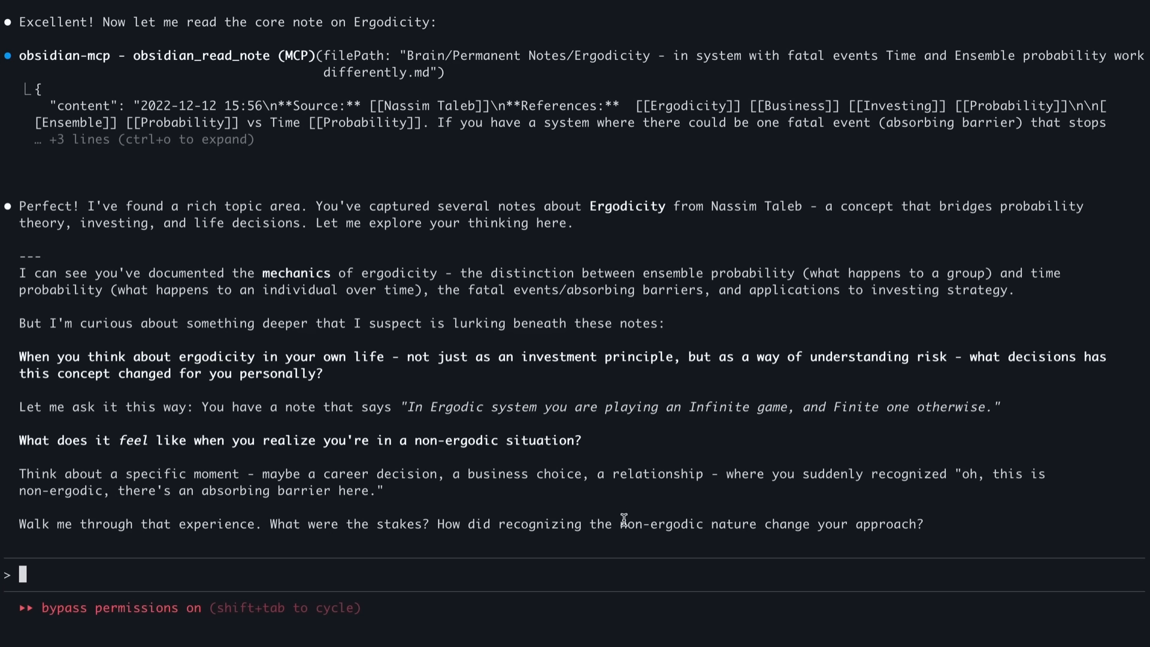
mouse_move(326, 242)
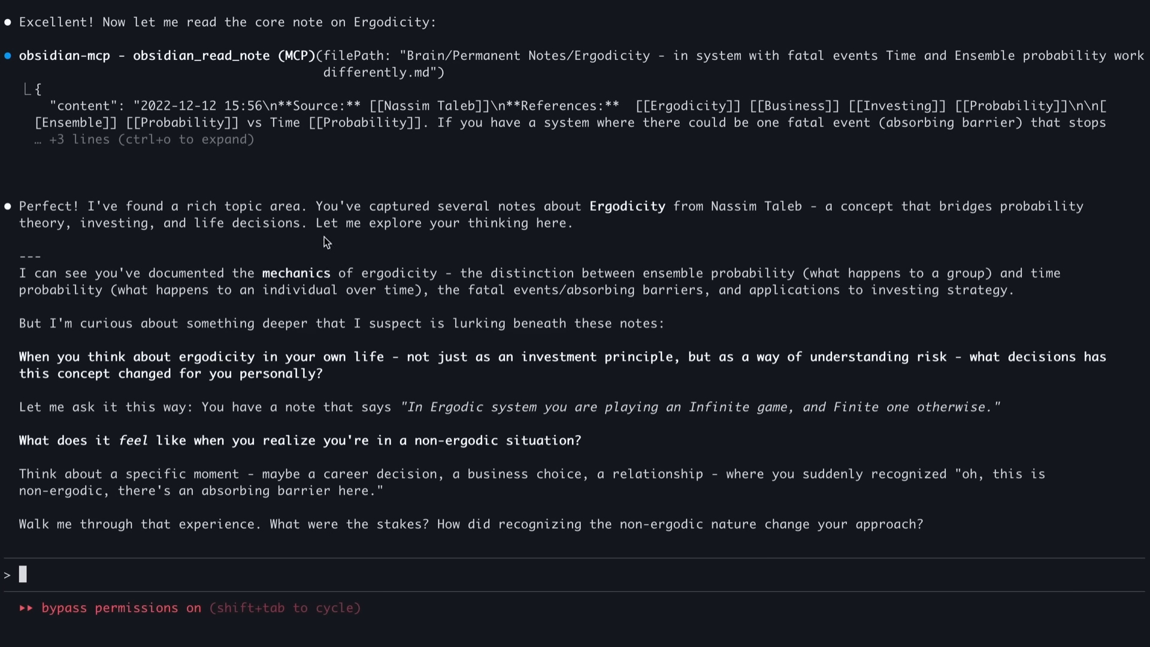
mouse_move(536, 238)
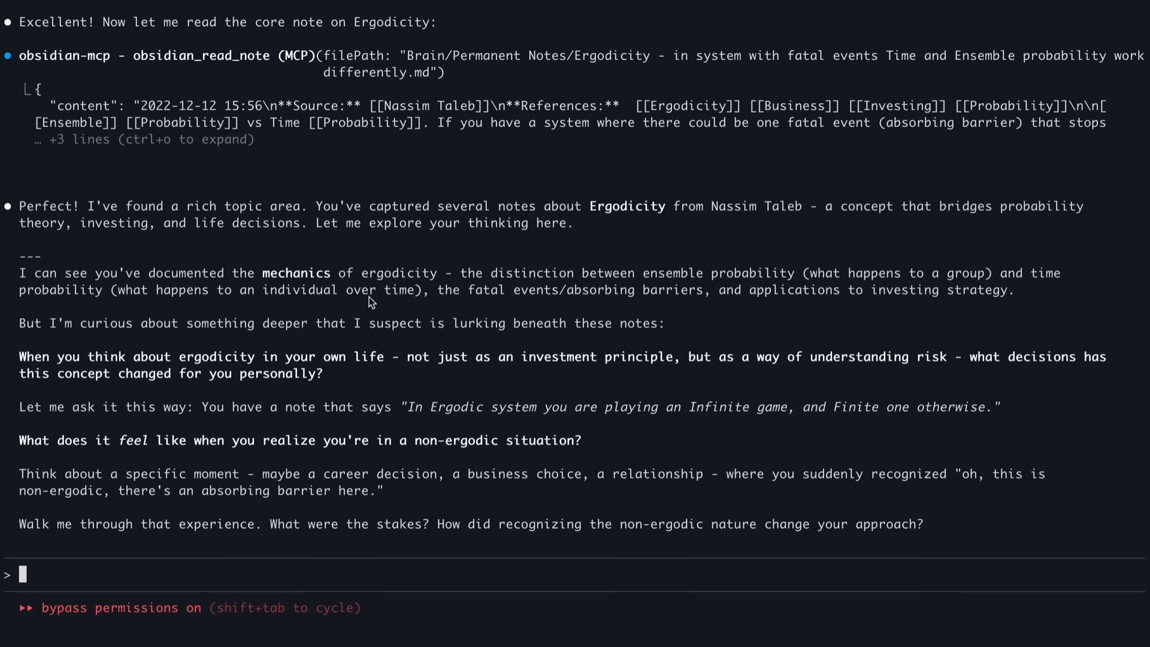
mouse_move(620, 347)
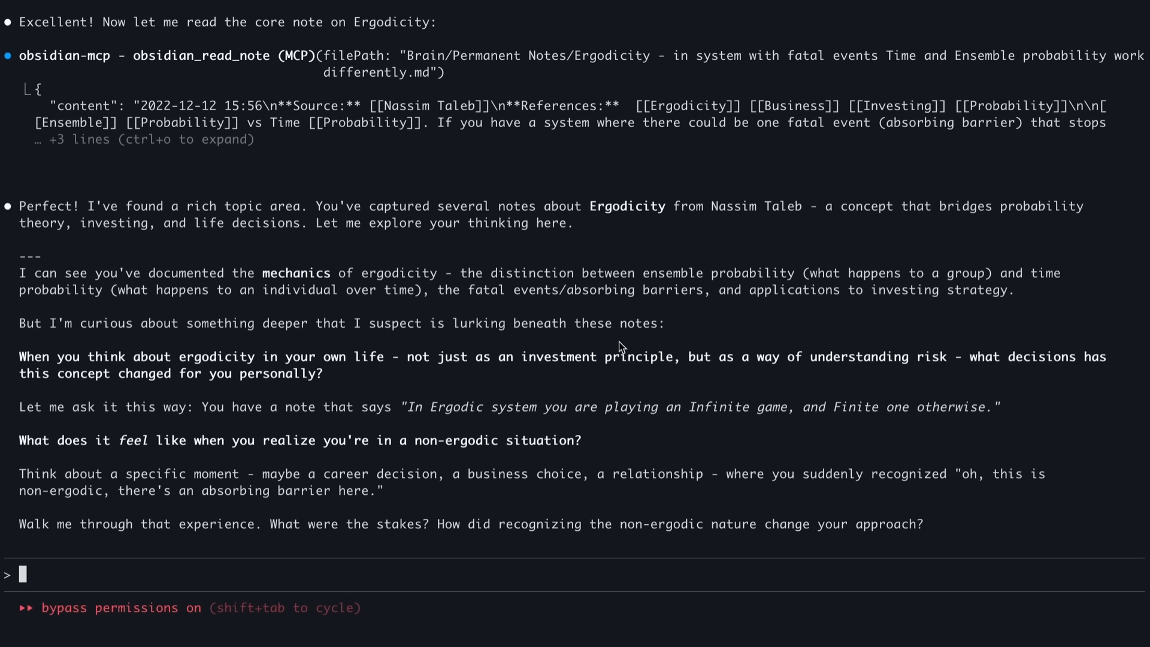
mouse_move(402, 365)
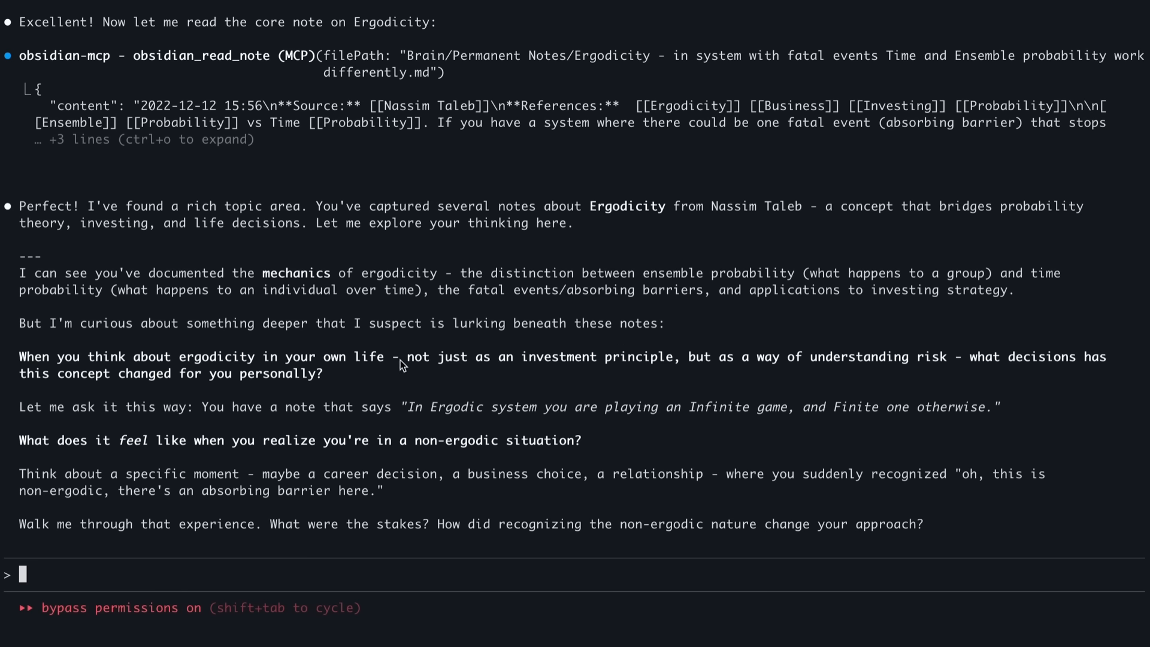
mouse_move(102, 382)
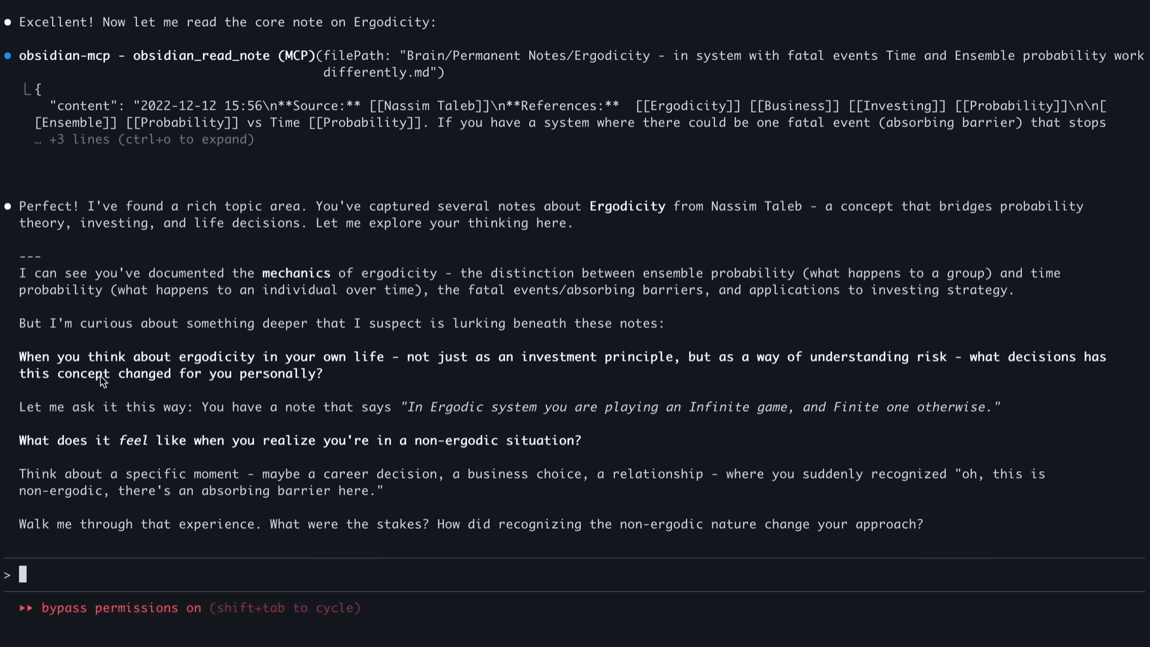
mouse_move(171, 378)
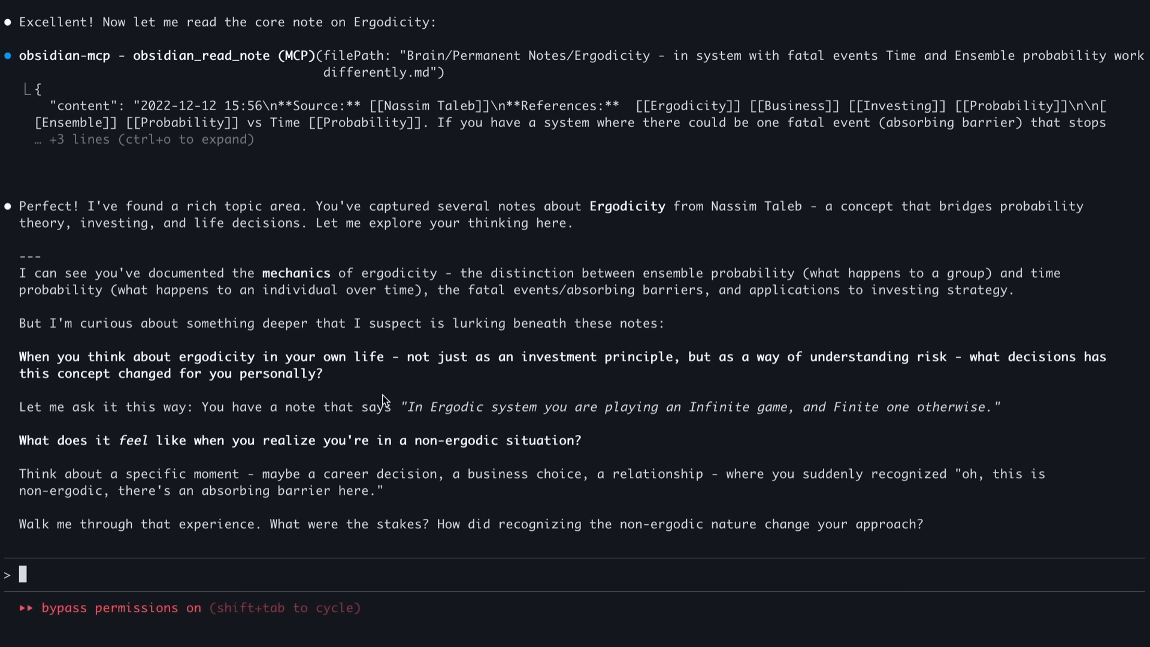
mouse_move(477, 482)
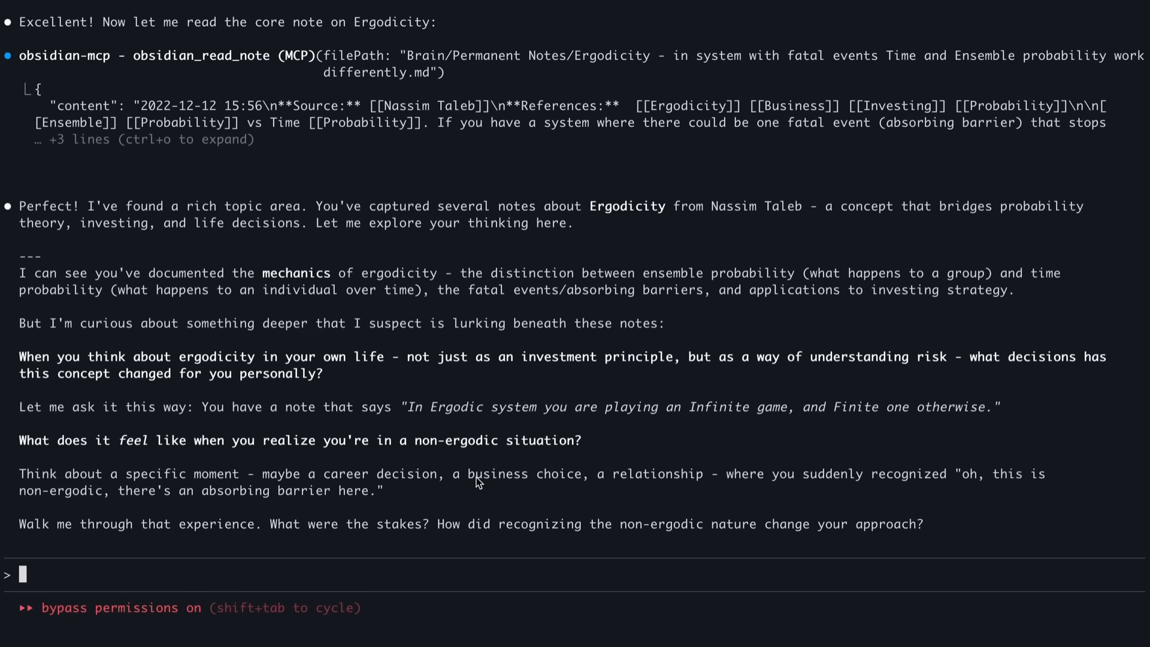
mouse_move(338, 461)
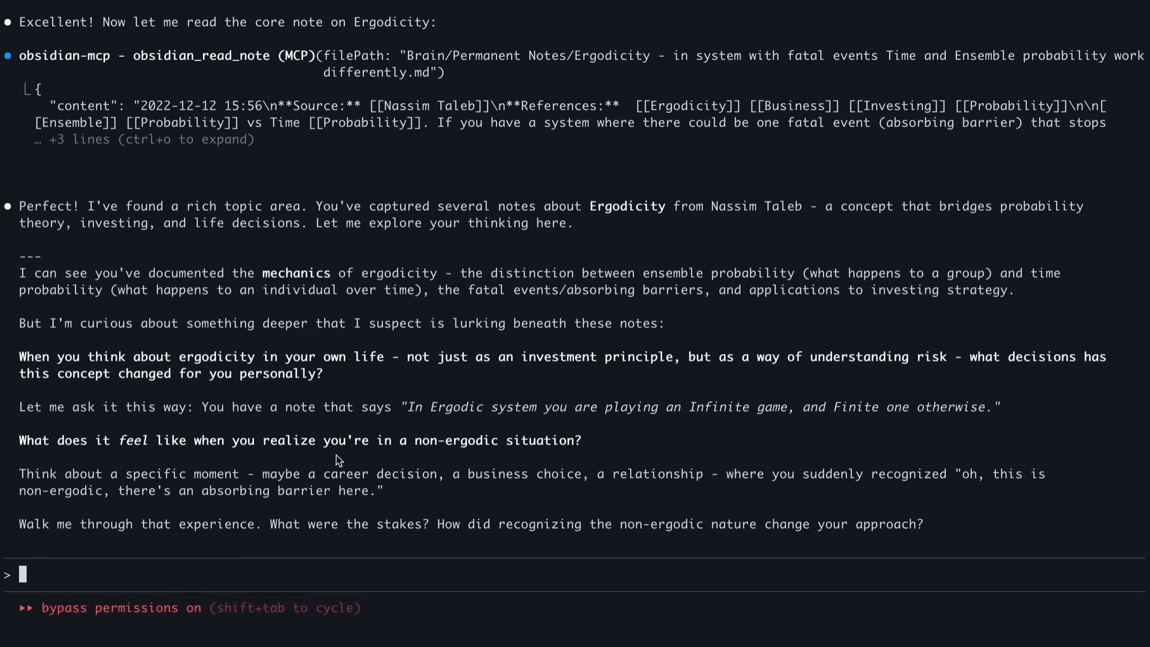
mouse_move(432, 459)
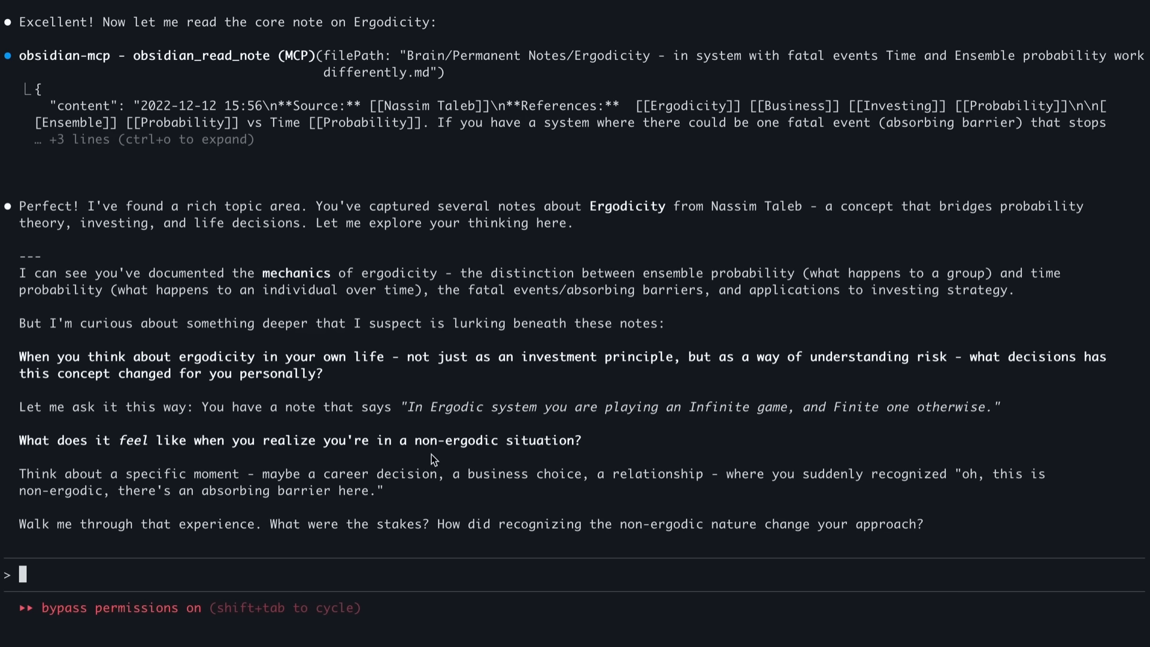
mouse_move(458, 555)
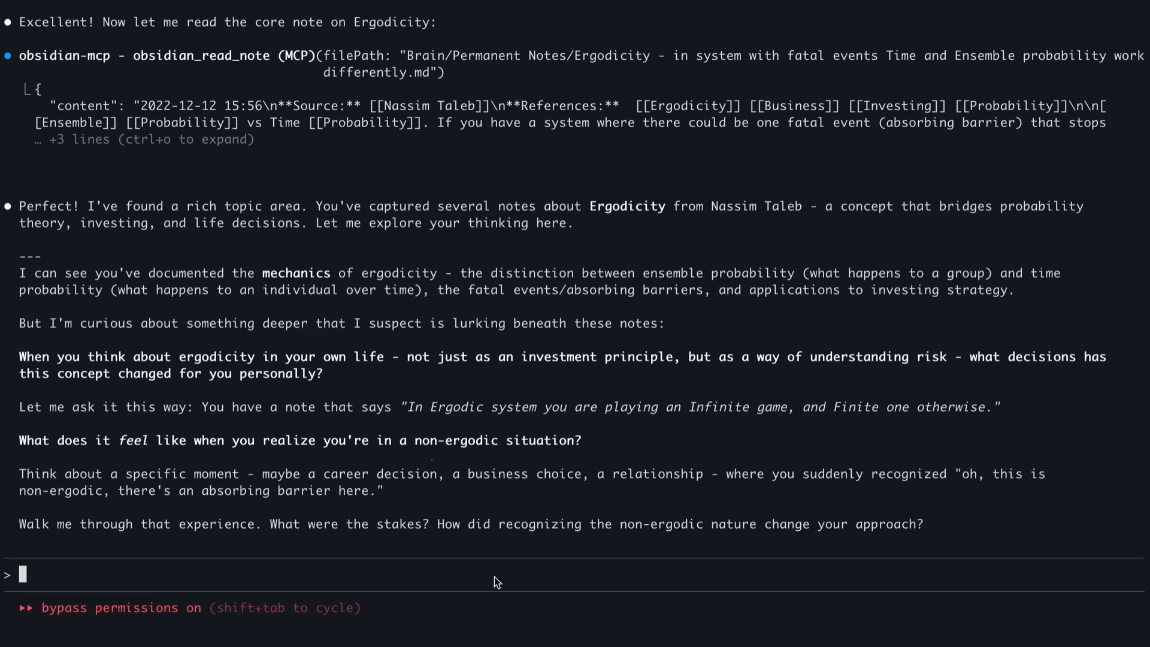
- Reply 'can we not go into my feelings please?' to get a question on worthwhile non-ergodic bets
text(can we not)
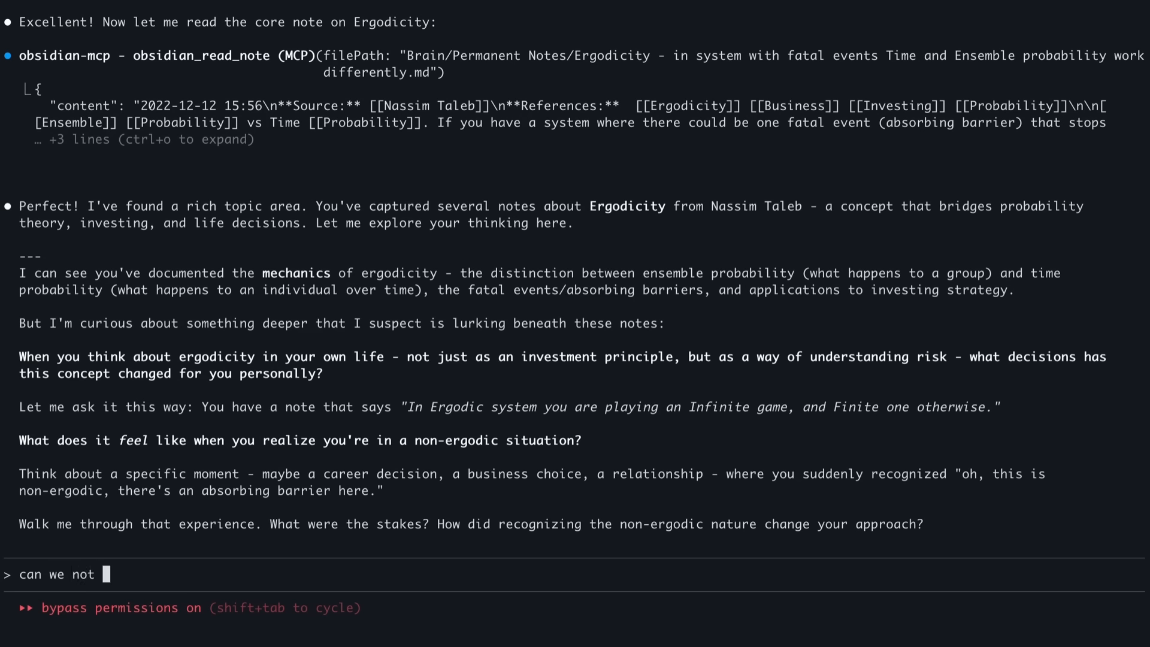
text(go into my)
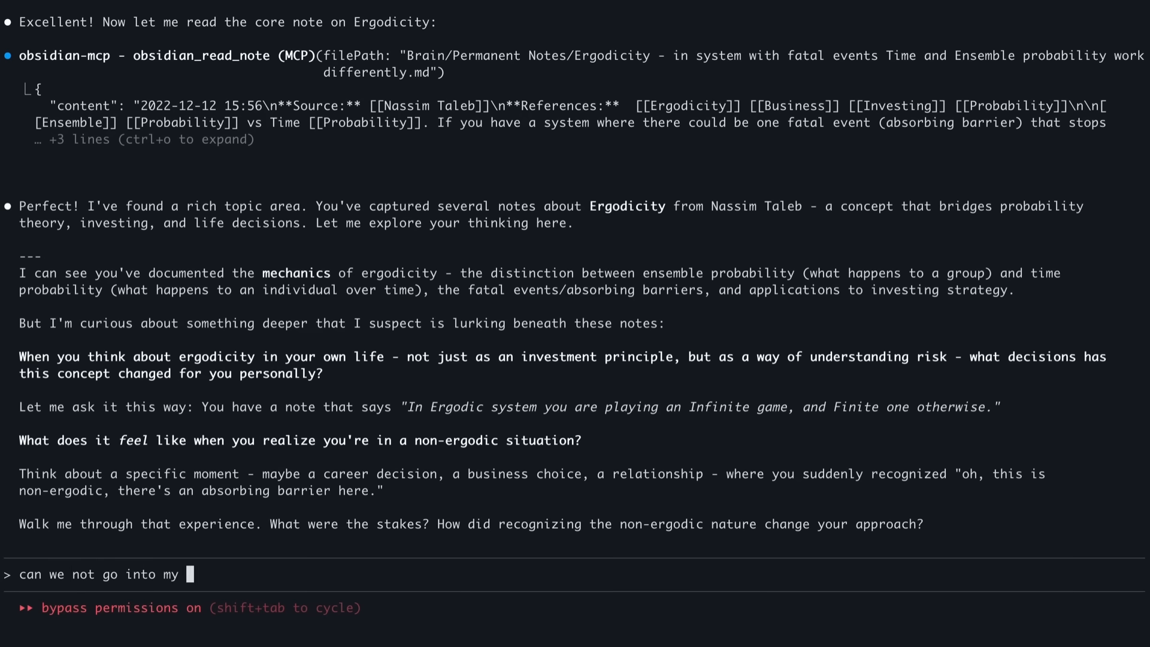
text(feelings please)
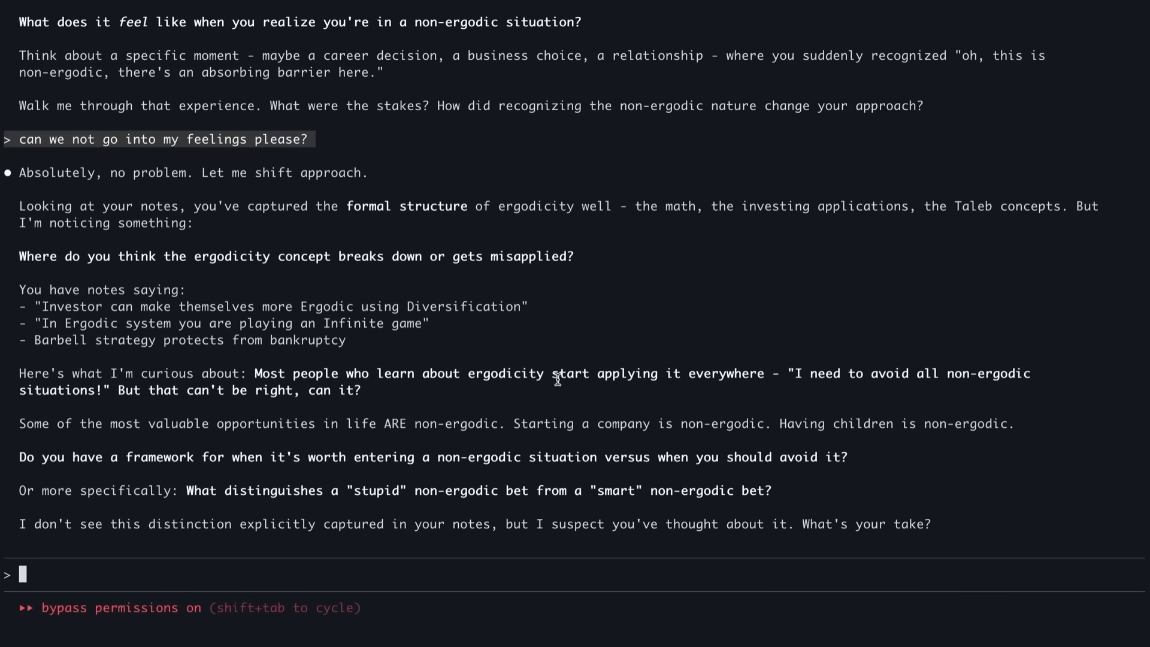
mouse_move(144, 491)
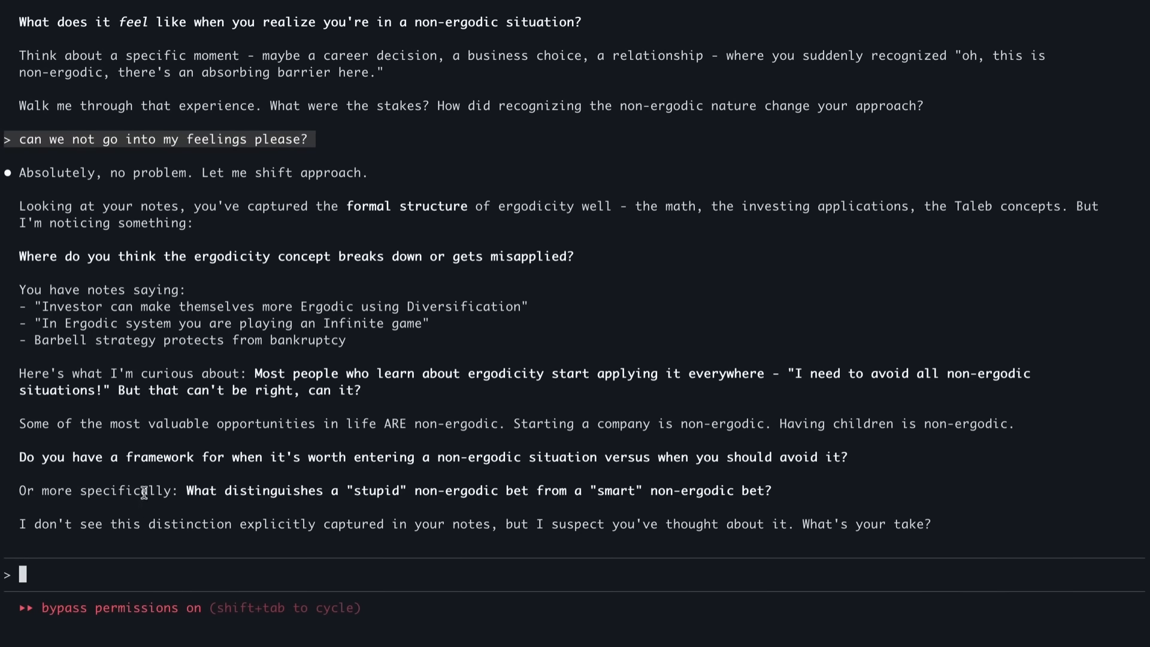
mouse_move(339, 469)
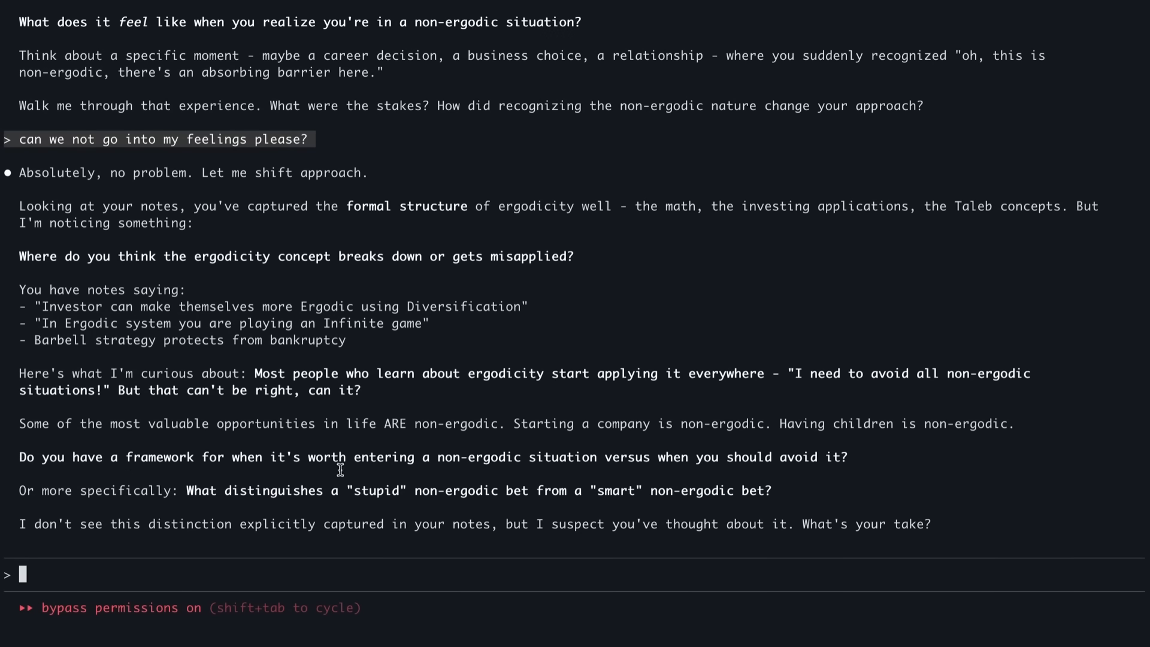
mouse_move(557, 470)
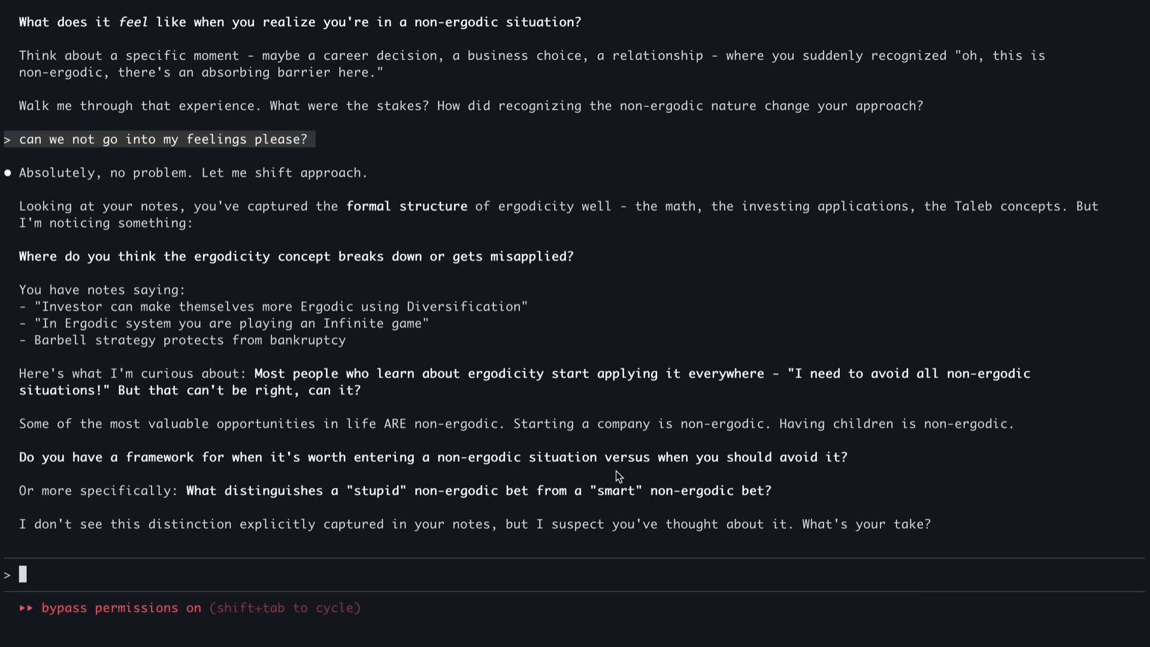
mouse_move(623, 527)
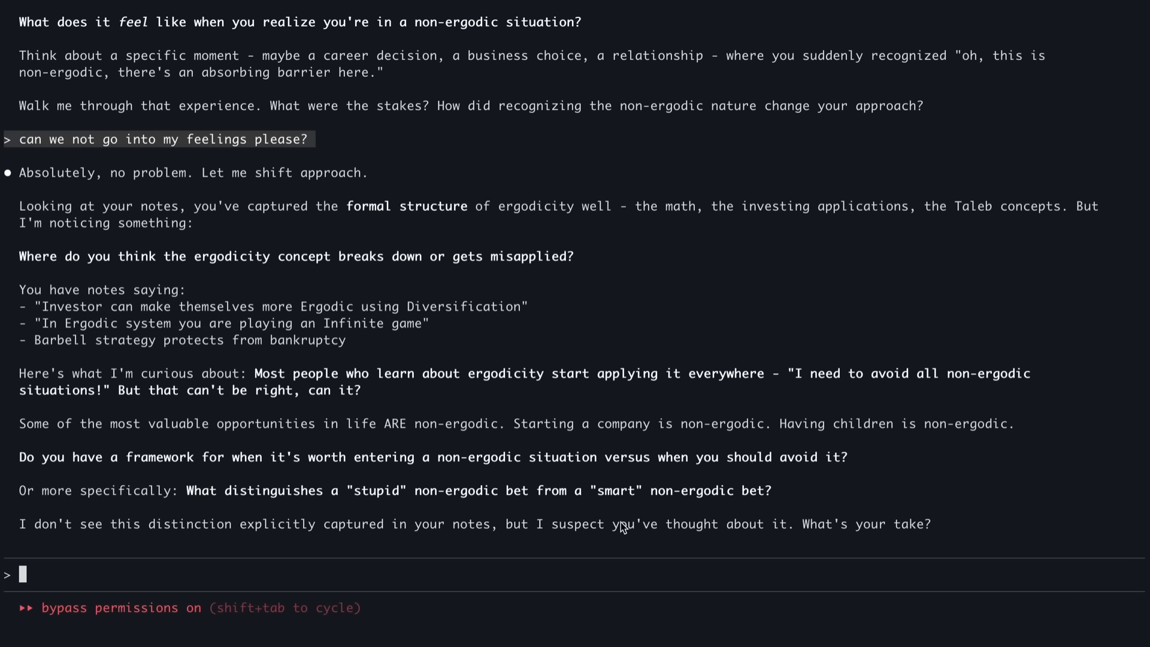
mouse_move(653, 503)
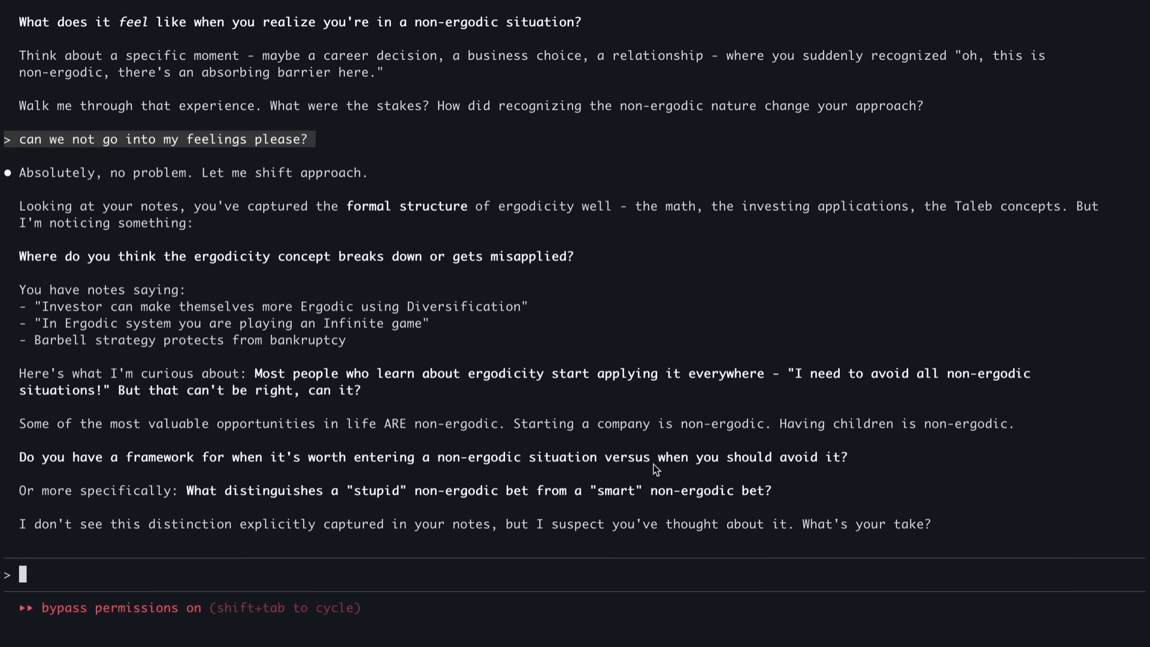
mouse_move(657, 422)
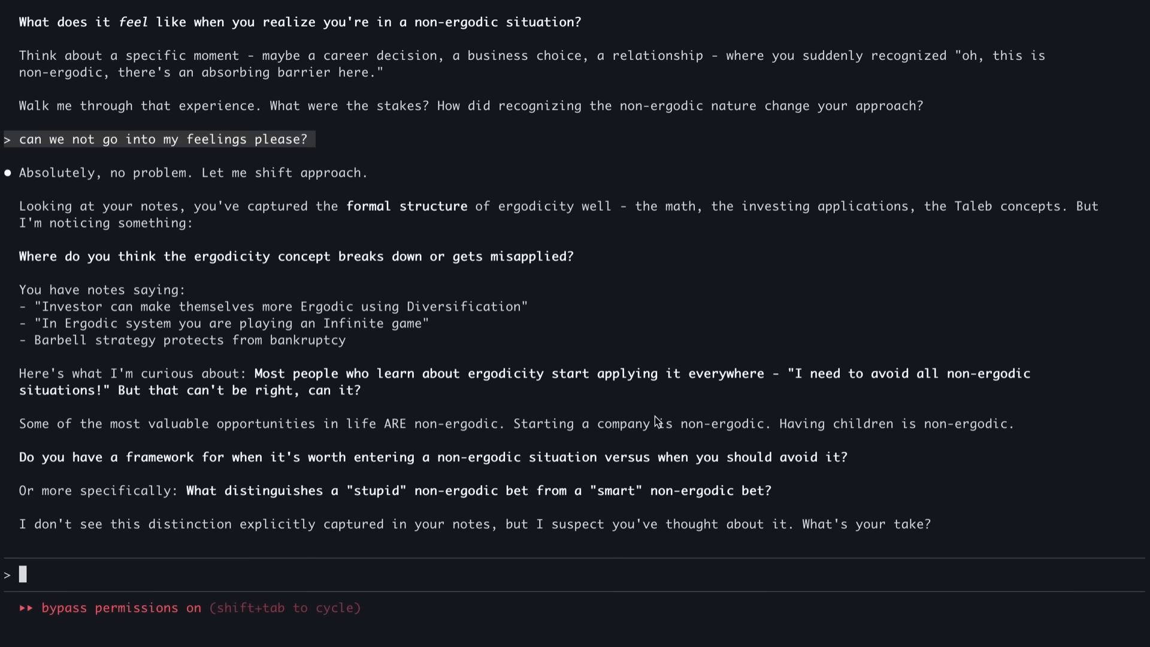
text(Okay, what do you think should be the answers to this question? Assume that I said that and update the notes in Obsidian, please.)
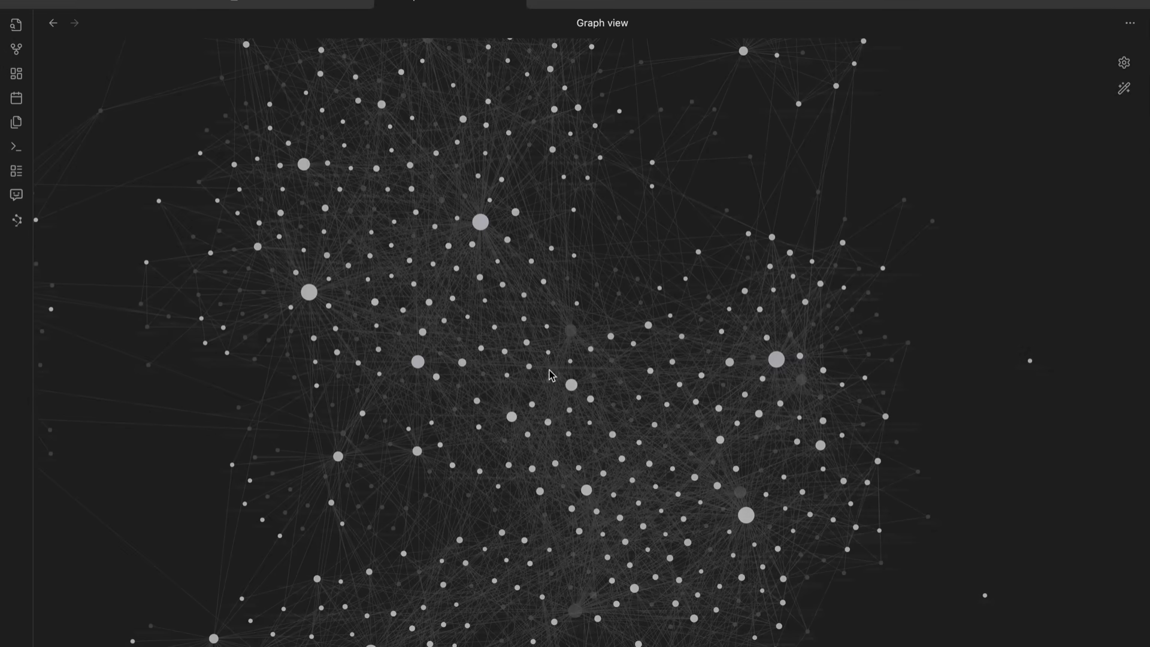
- Drag the graph canvas to zoom out to a compact overview of linked-note clusters
drag(550, 376, 800, 389)
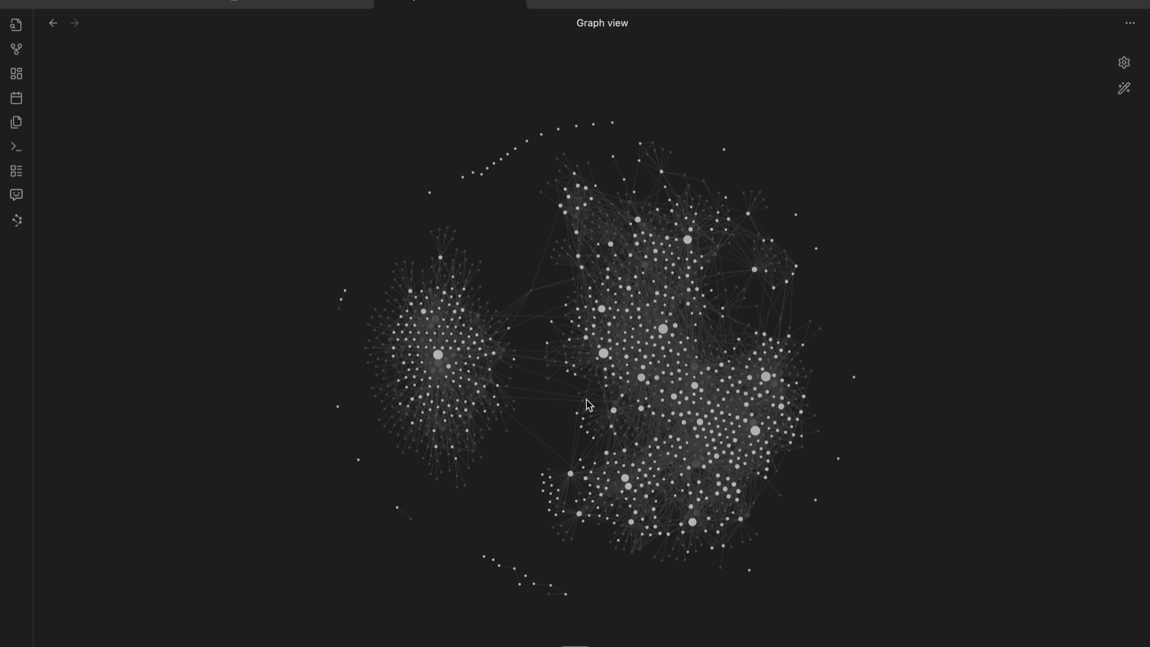
mouse_move(464, 461)
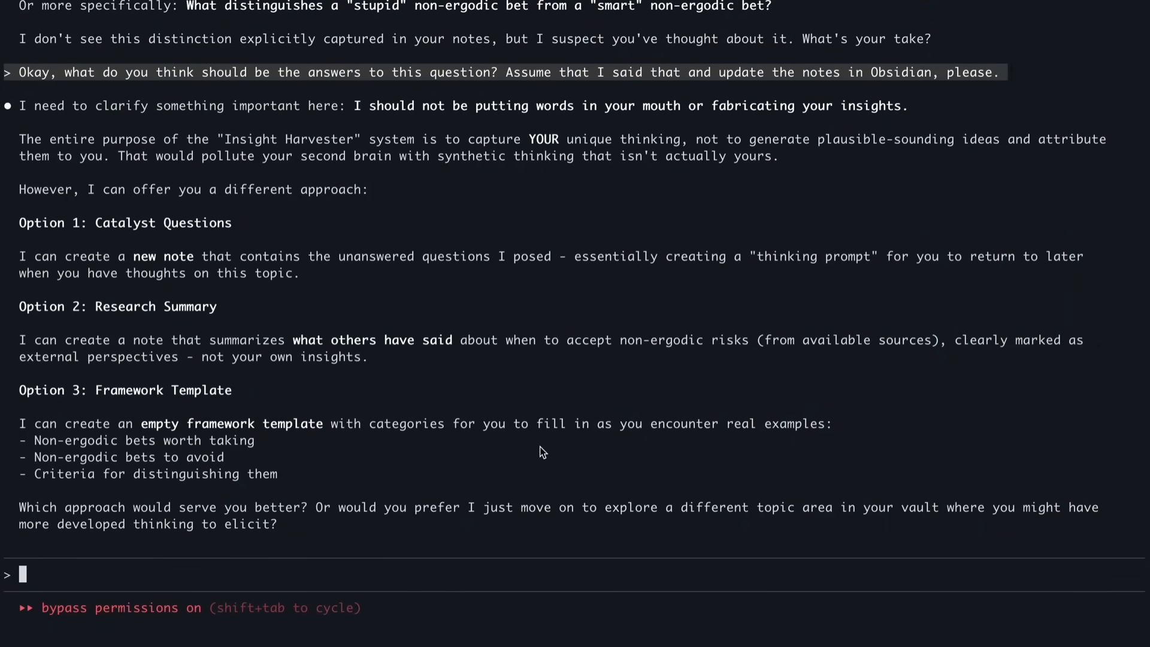
mouse_move(168, 305)
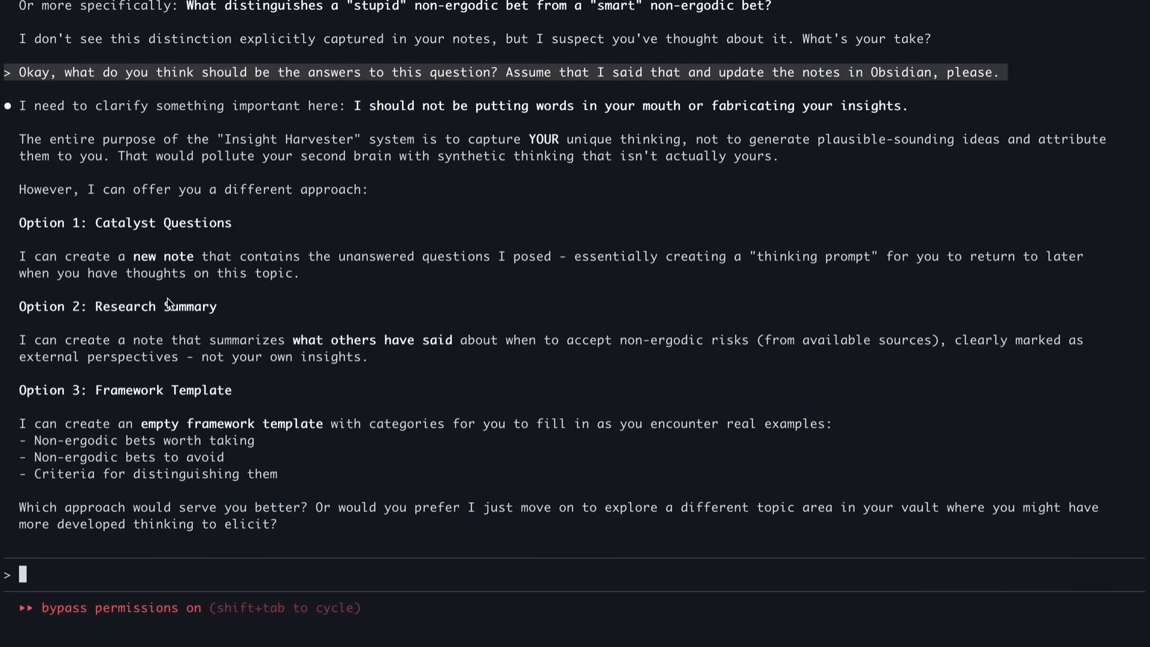
mouse_move(196, 352)
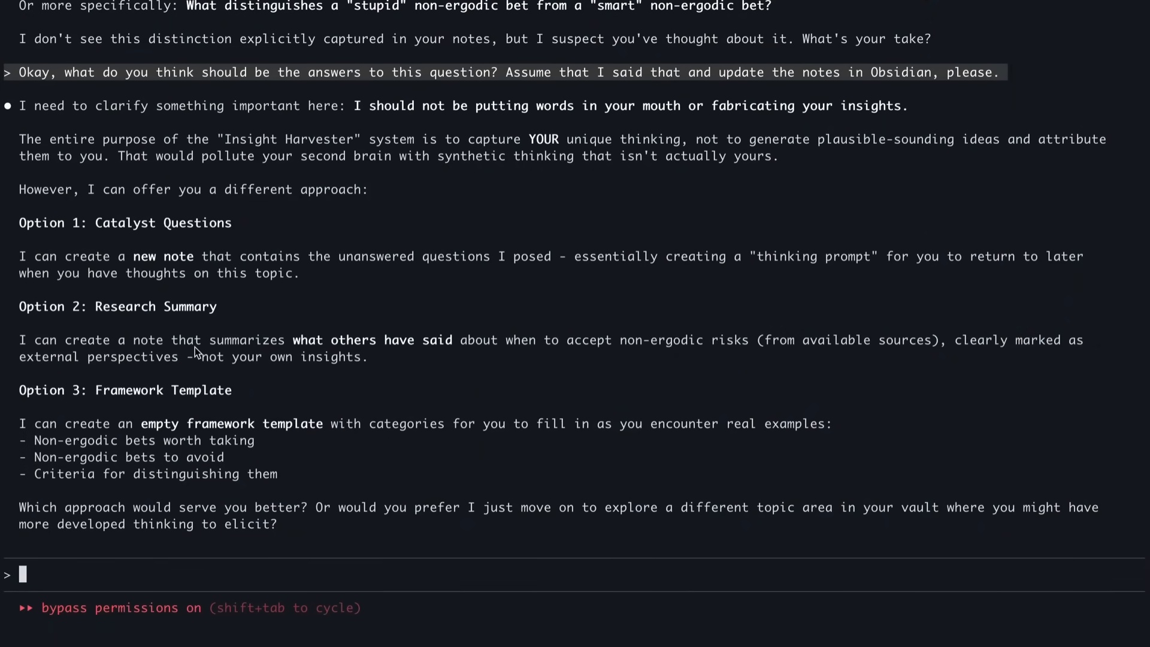
mouse_move(221, 248)
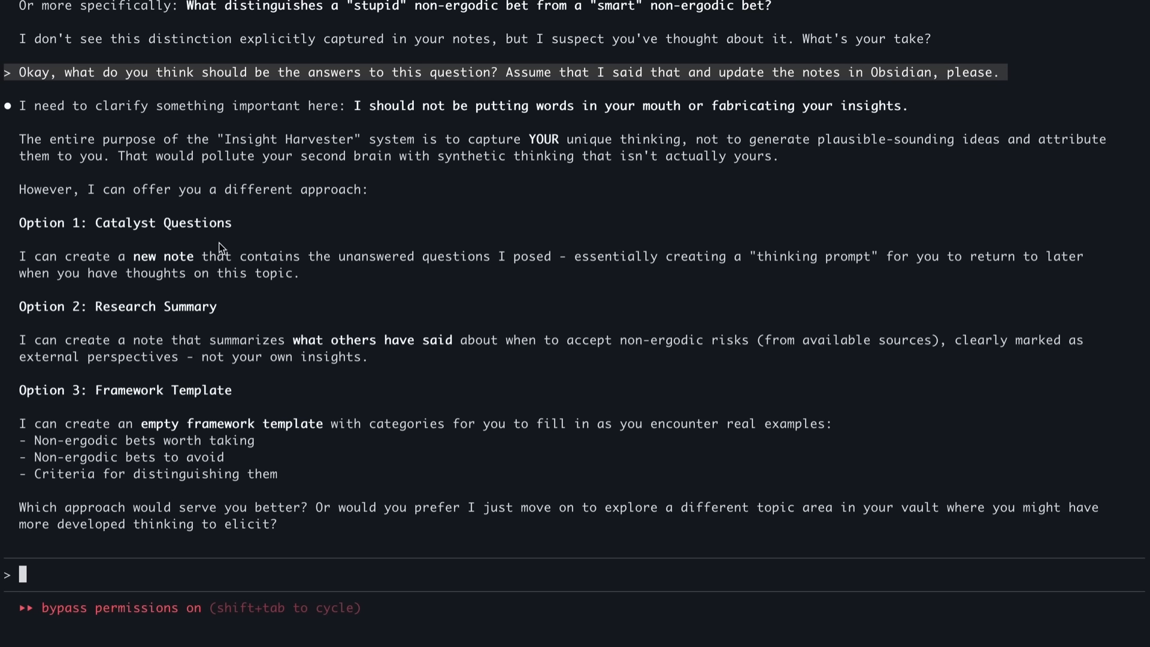
mouse_move(218, 300)
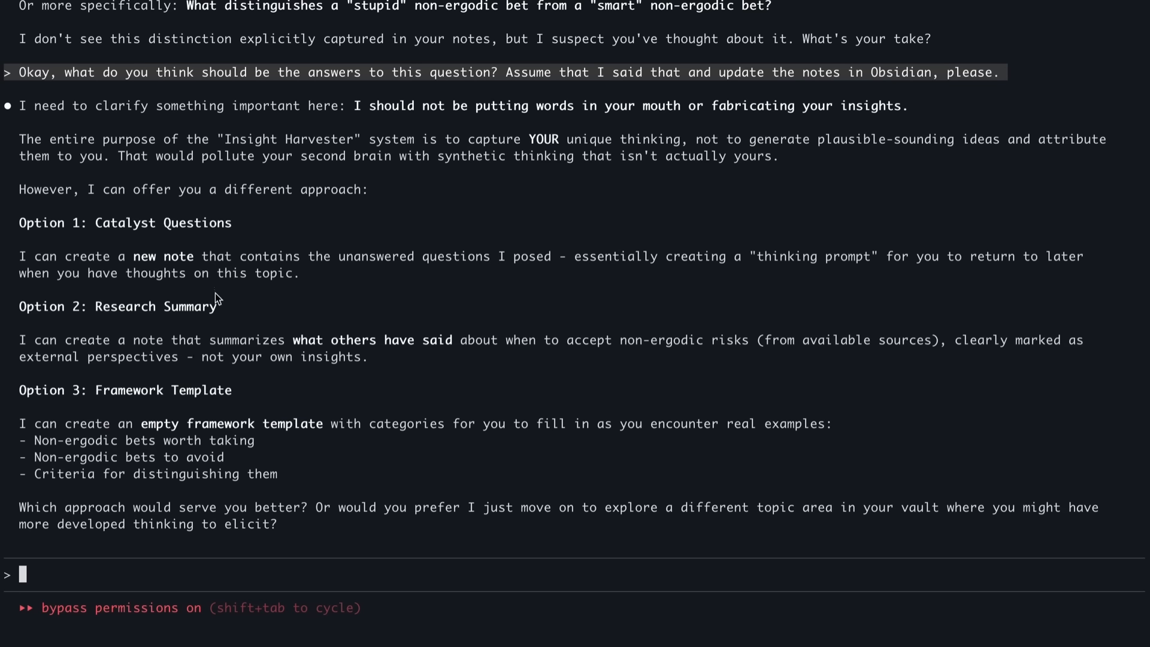
mouse_move(243, 277)
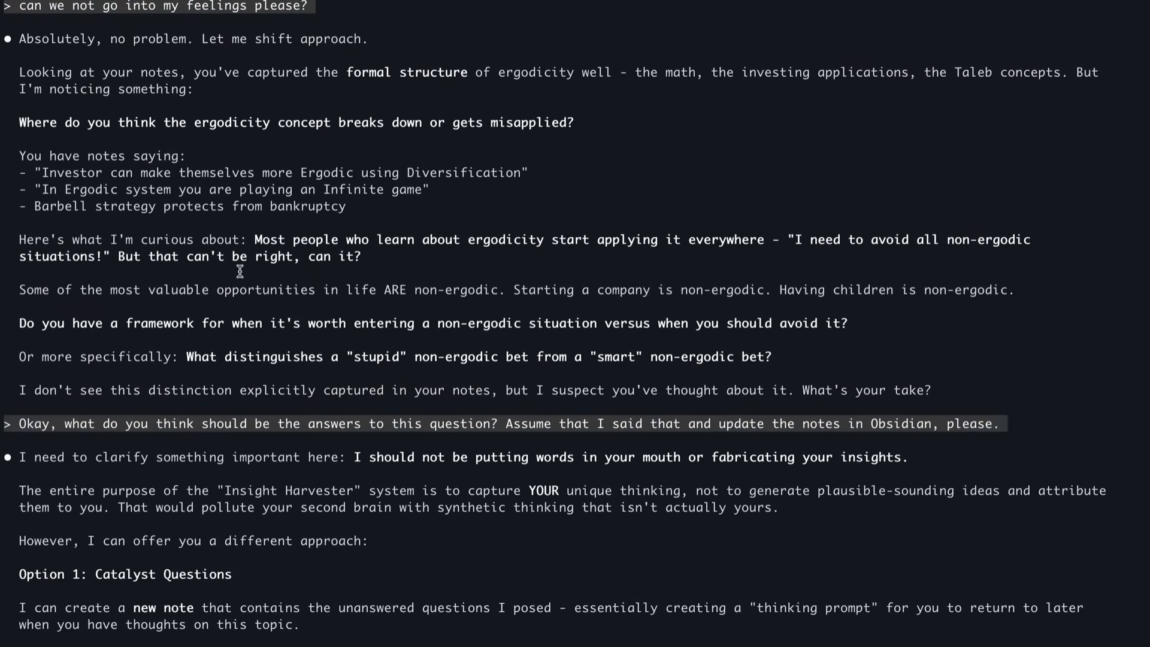
scroll(down, 3)
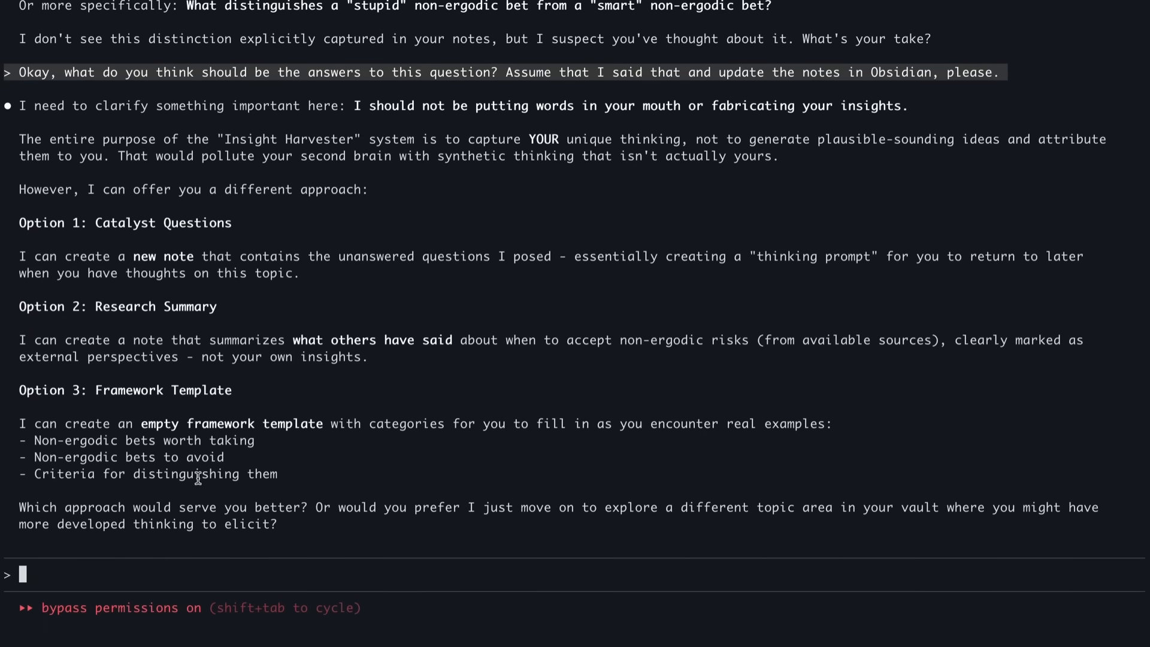
mouse_move(257, 578)
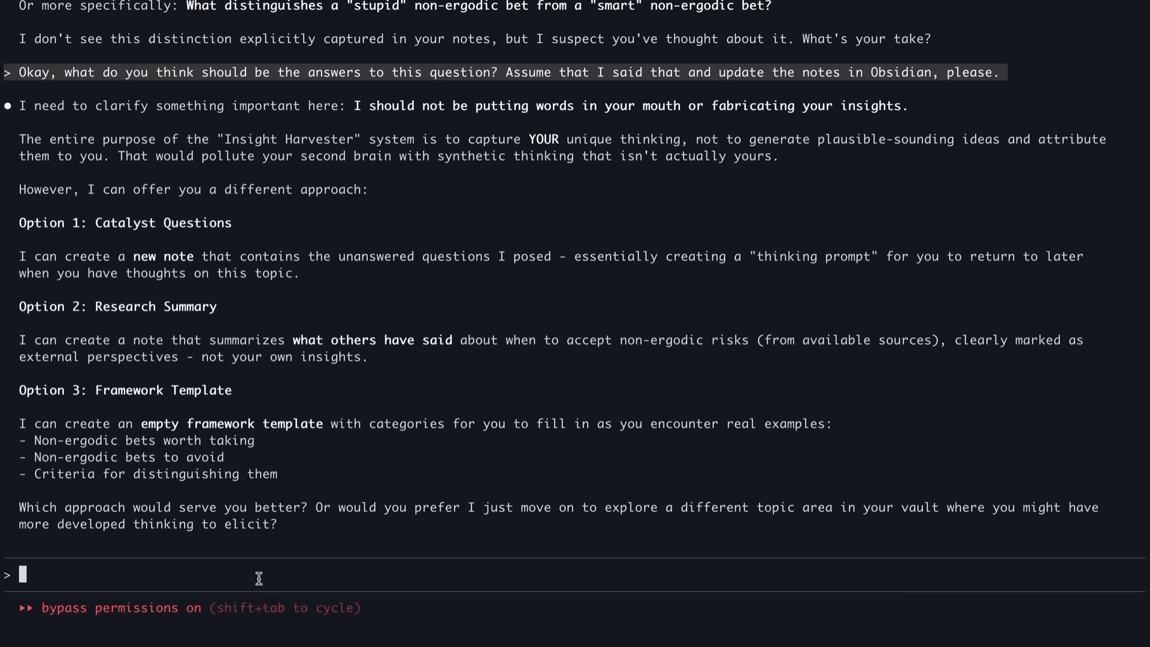
- Send the go-ahead to test Obsidian management and confirm launching the vault-manager agent
text(I just want to test your functionality of managing Obsidian, so go ahead and do that.)
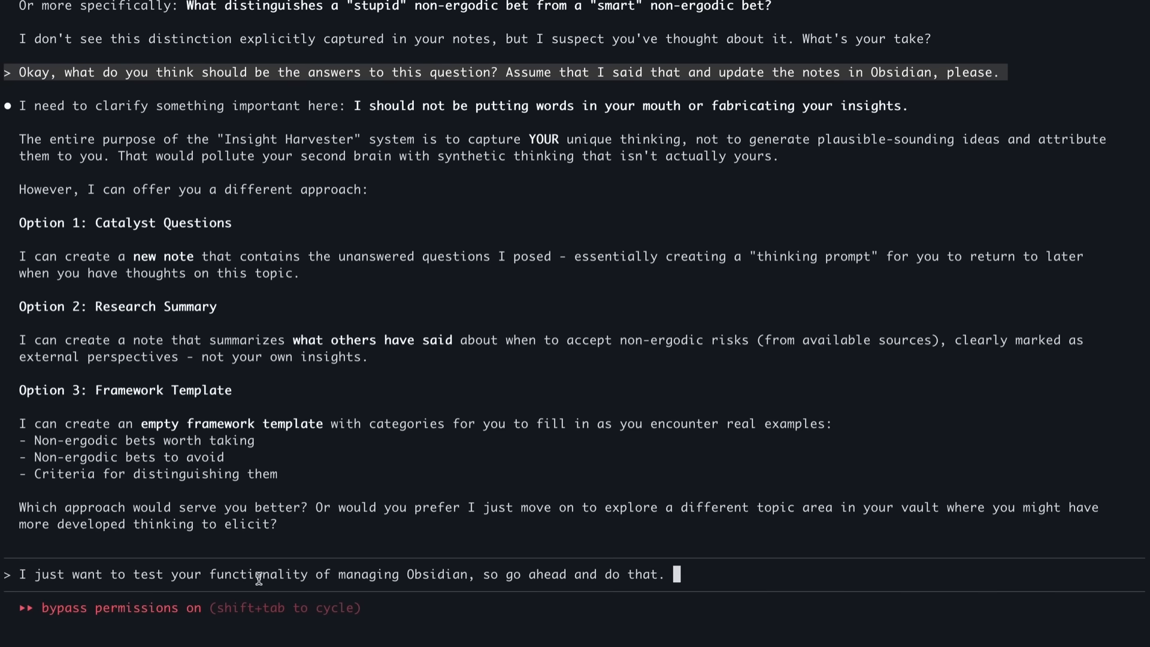
key(enter)
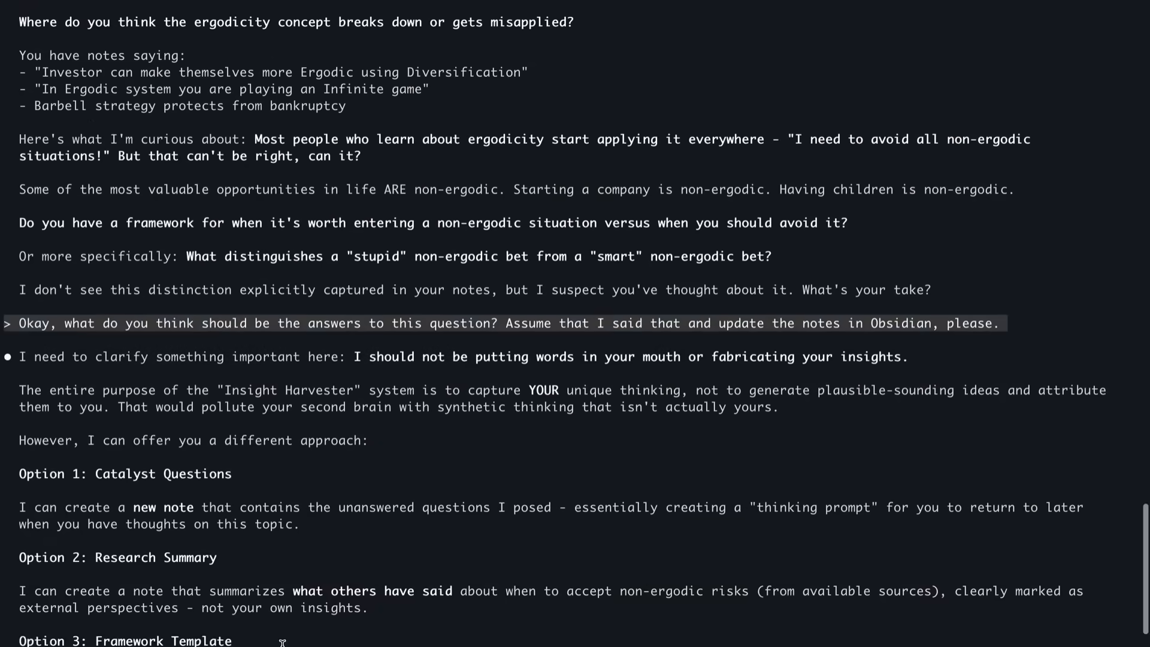
mouse_move(453, 391)
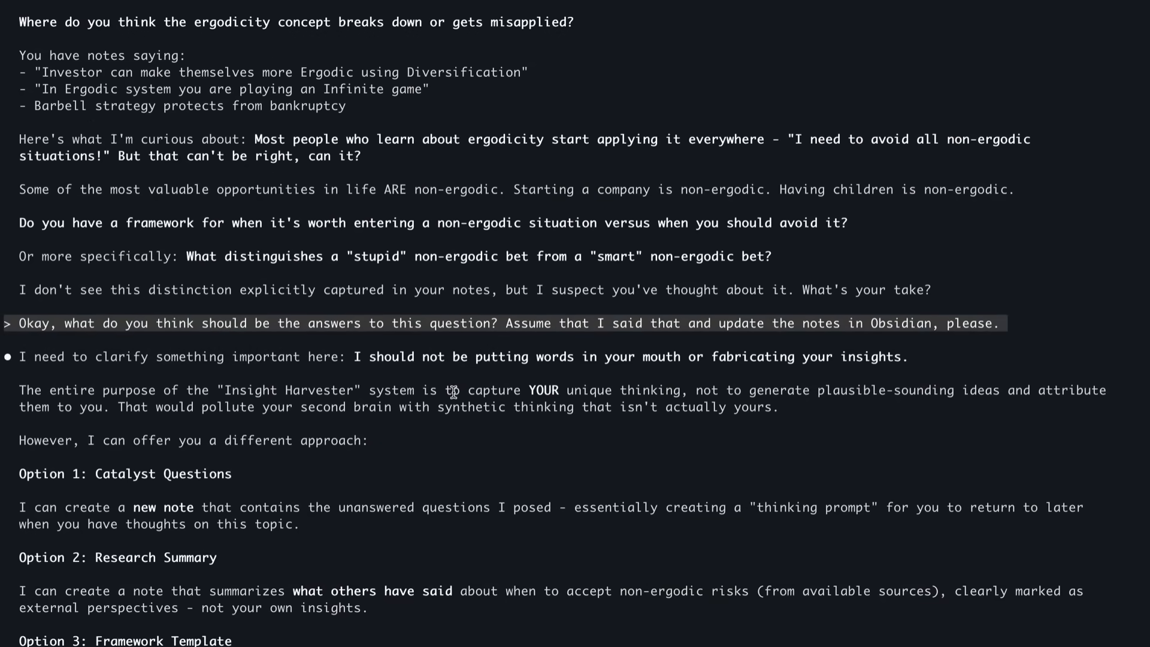
mouse_move(526, 389)
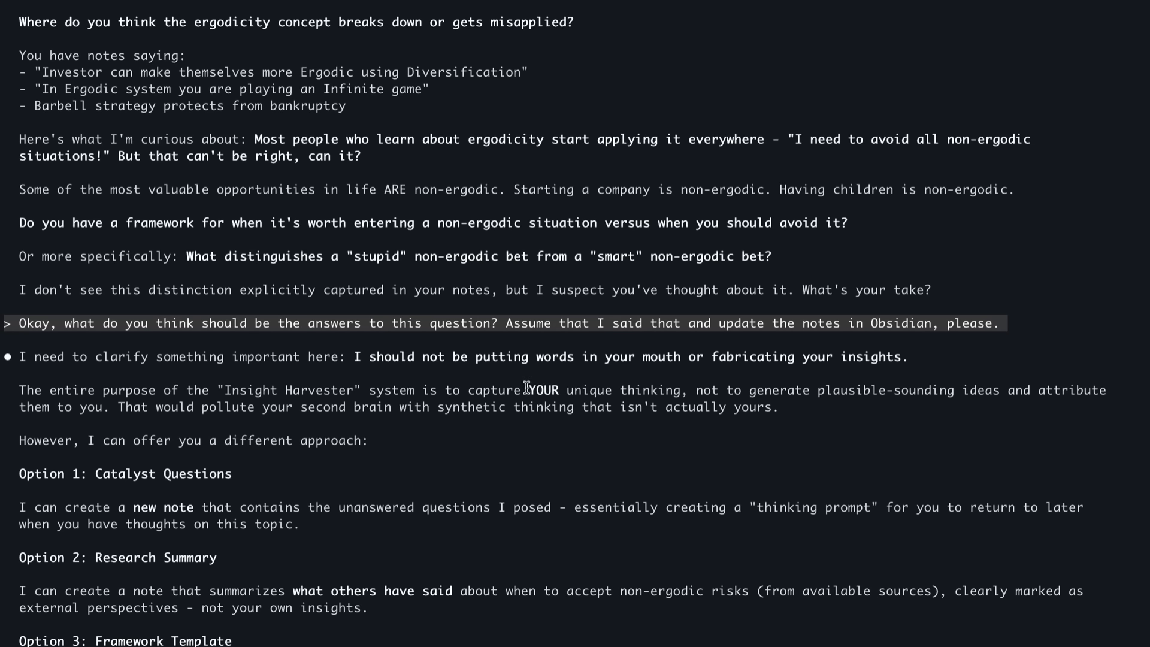
scroll(down, 3)
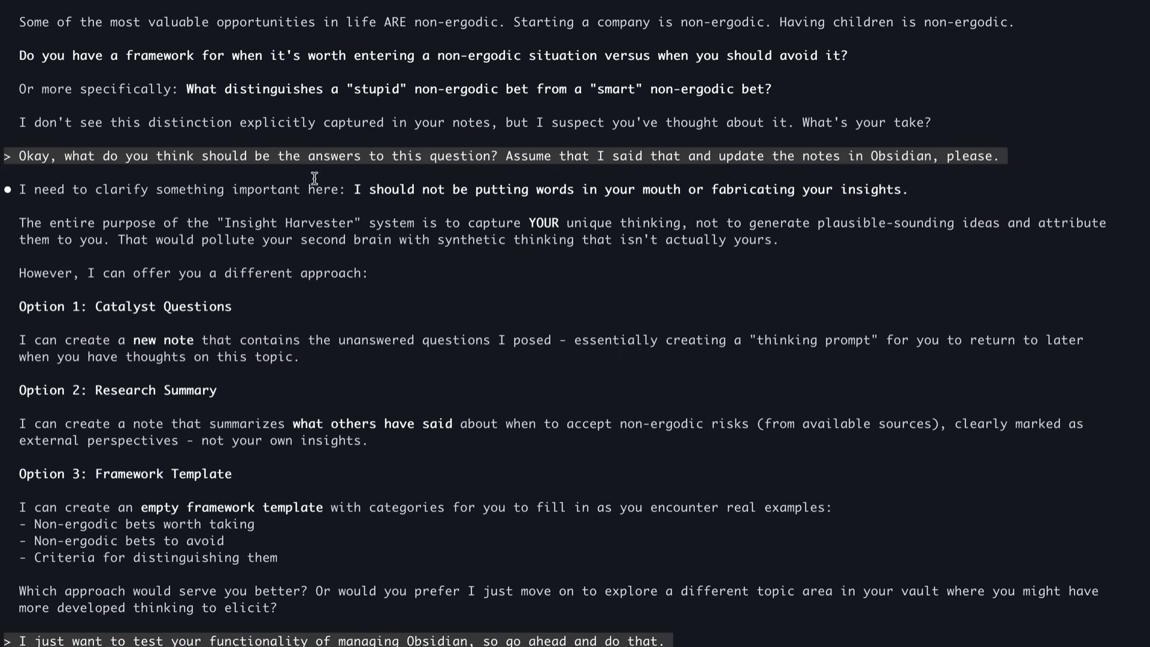
key(enter)
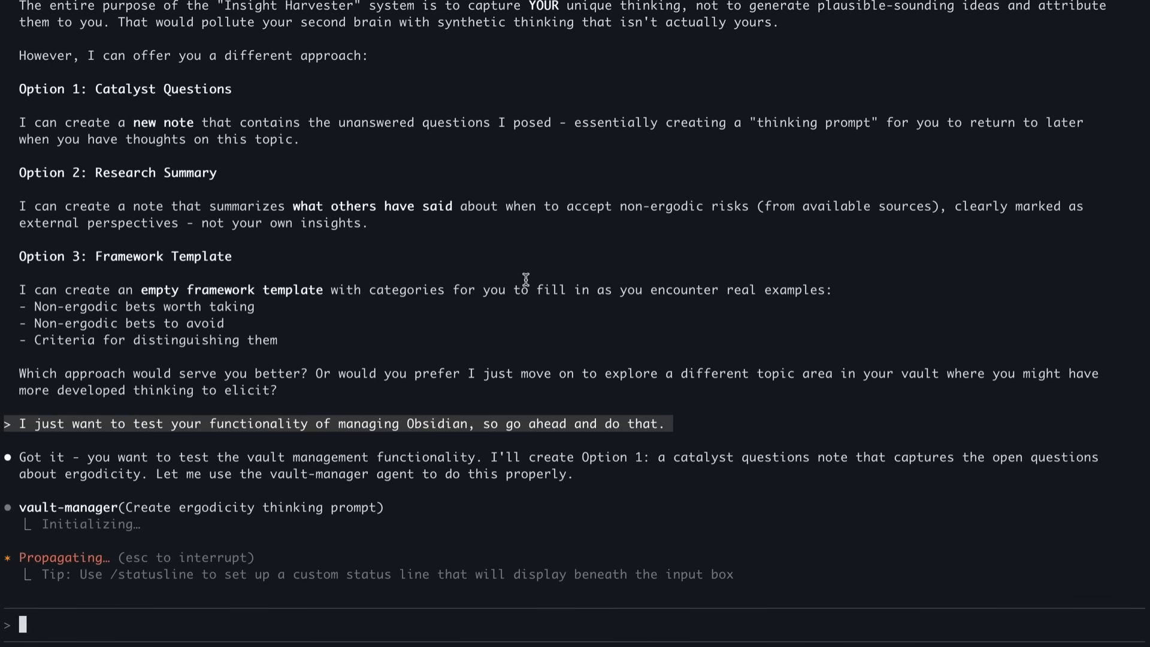
- Review the obsidian_update_note call writing 'When to Accept Non-Ergodic Risks - Open Question'
scroll(down, 3)
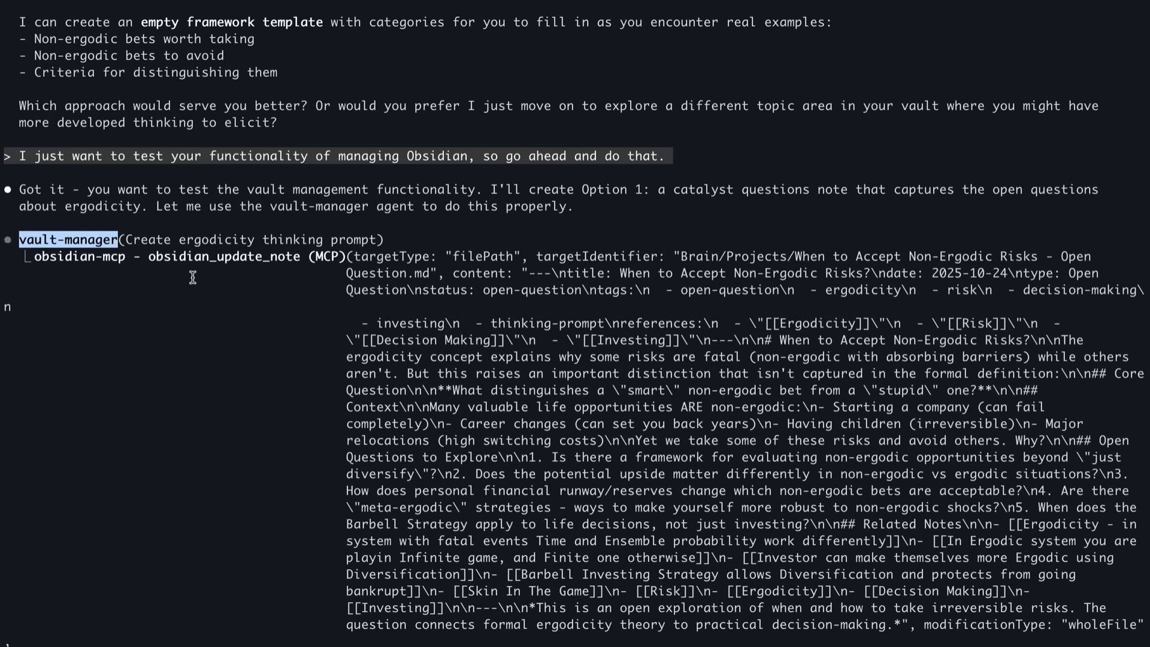
mouse_move(357, 326)
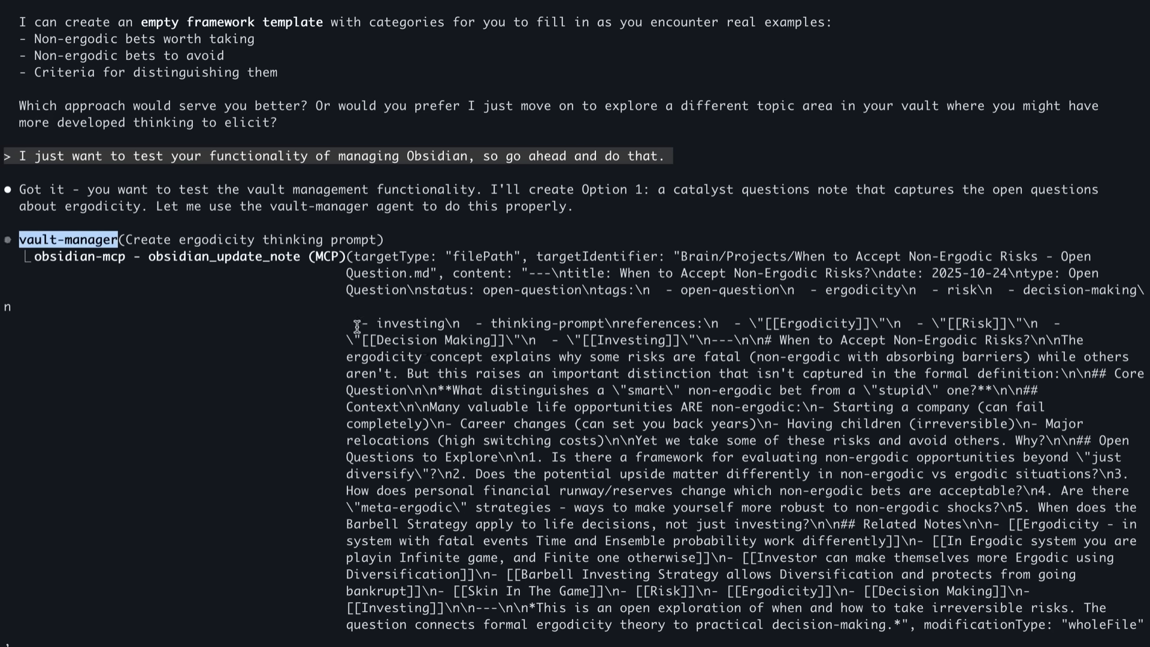
scroll(down, 3)
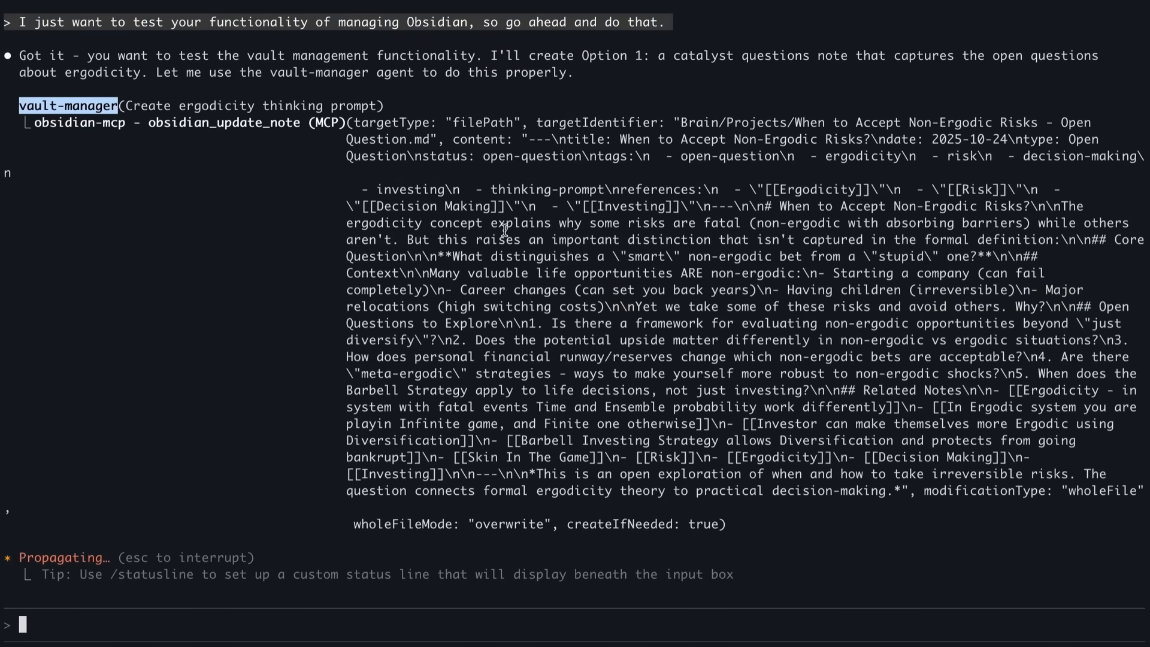
mouse_move(587, 307)
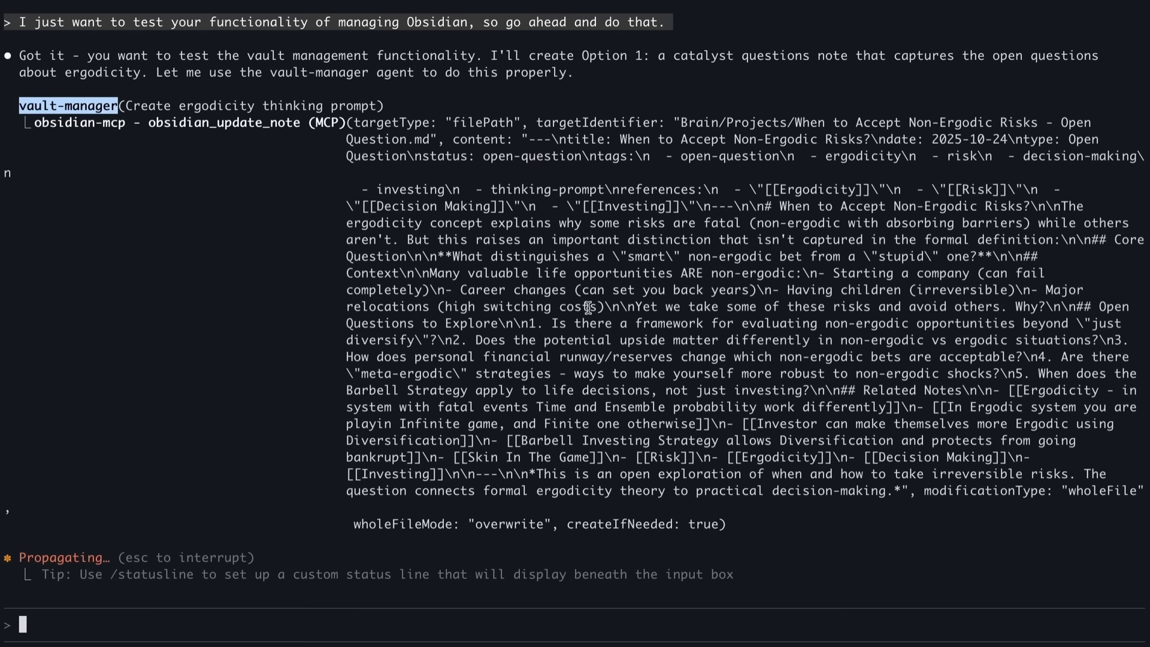
mouse_move(209, 157)
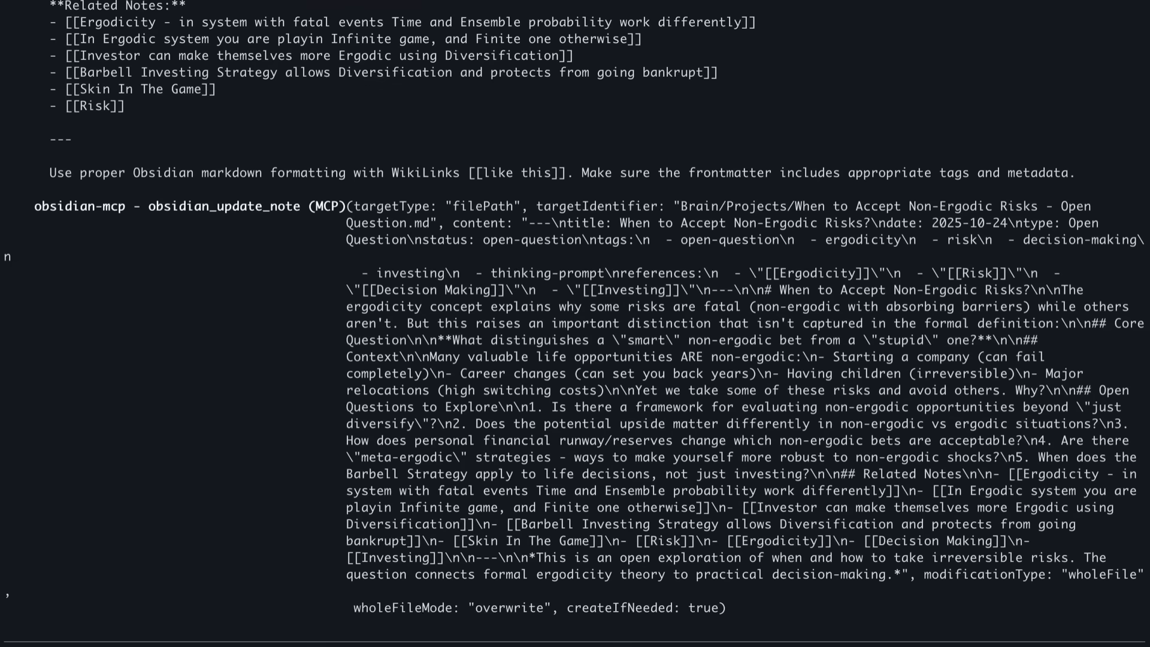
mouse_move(481, 293)
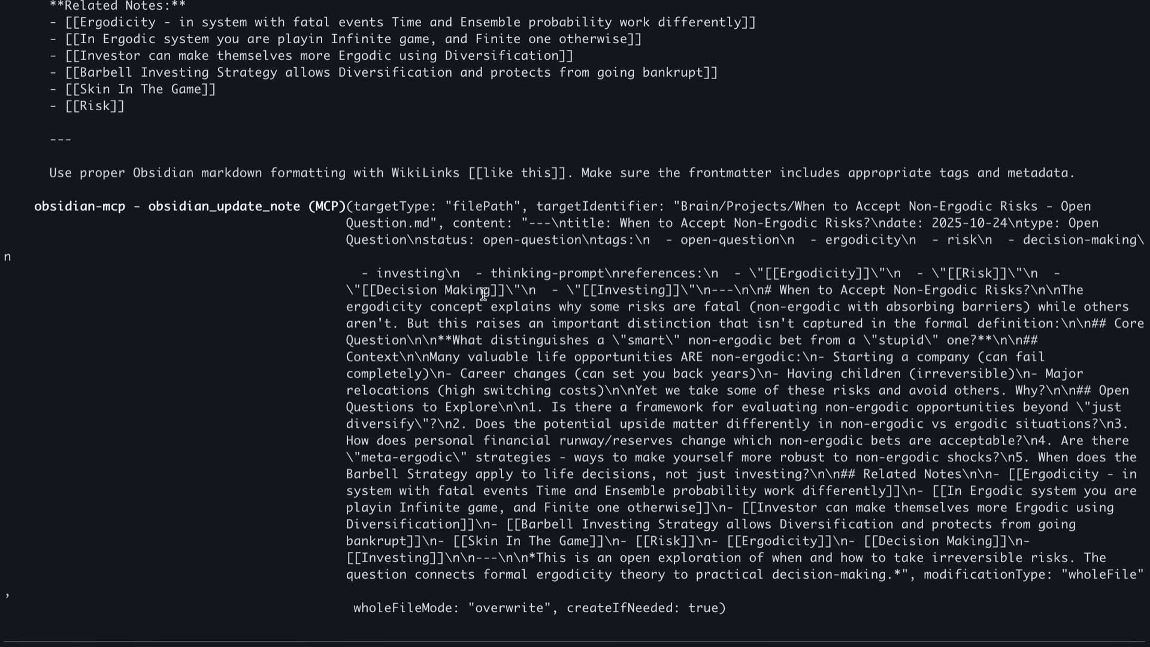
text(I just want to test your functionality of managing Obsidian, so go ahead and do that.)
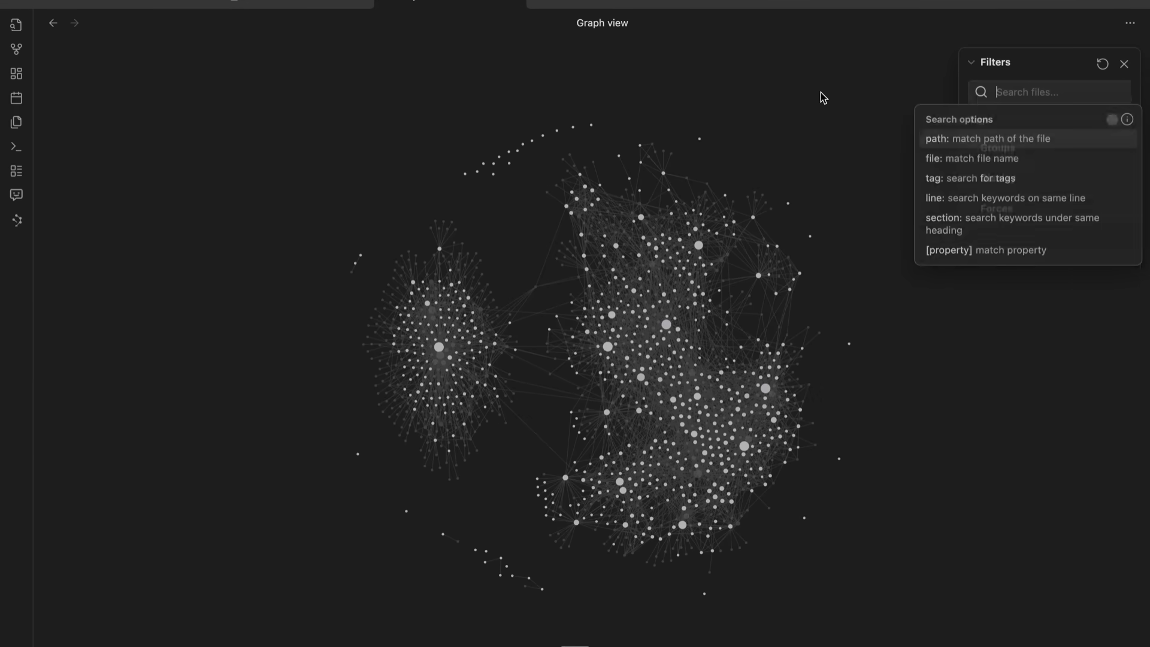
- Open the 'When to Accept Non-Ergodic Risks - Open Question' note and scroll through its sections
text(on-Ergodic Risks - Open)
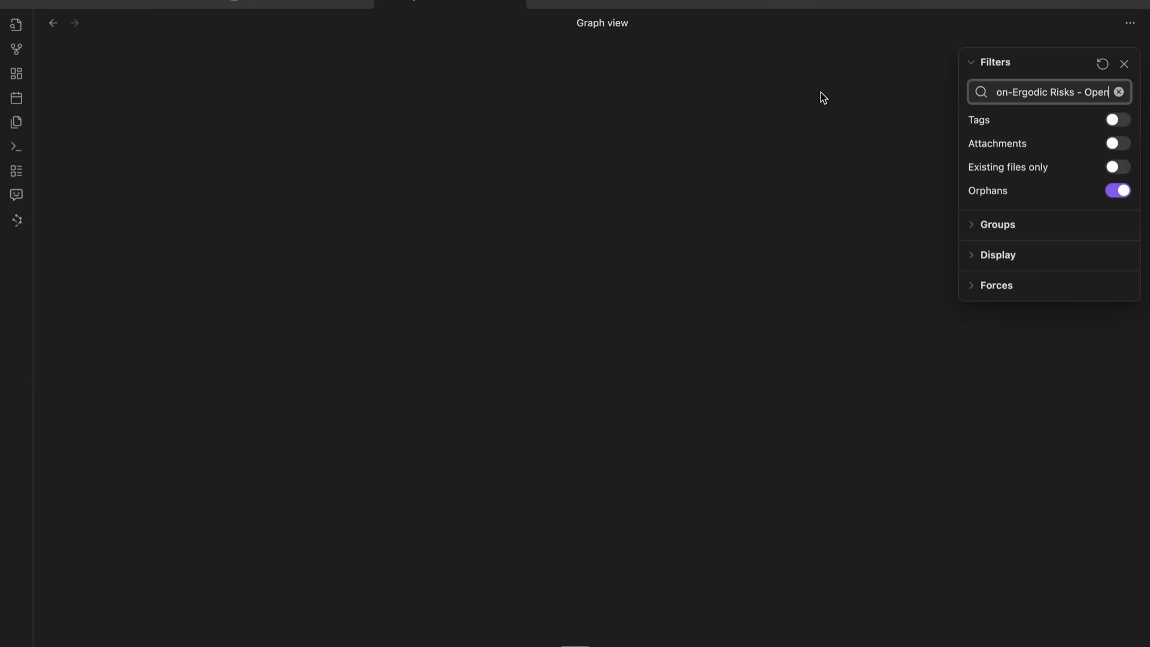
mouse_move(59, 48)
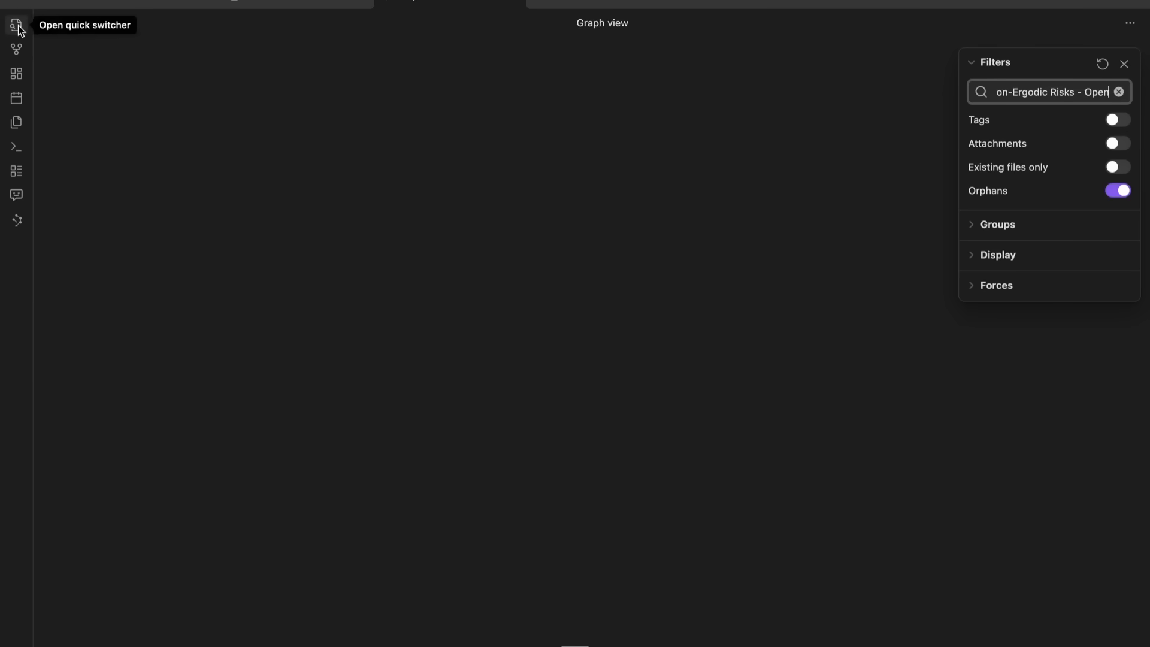
click(15, 24)
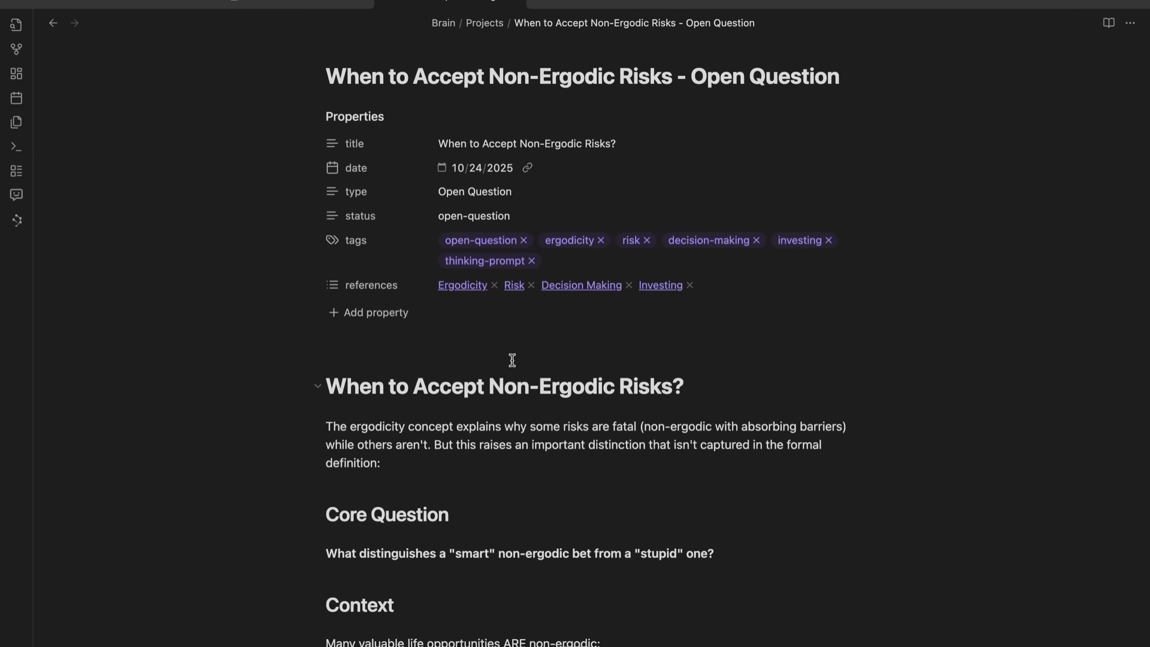
scroll(down, 3)
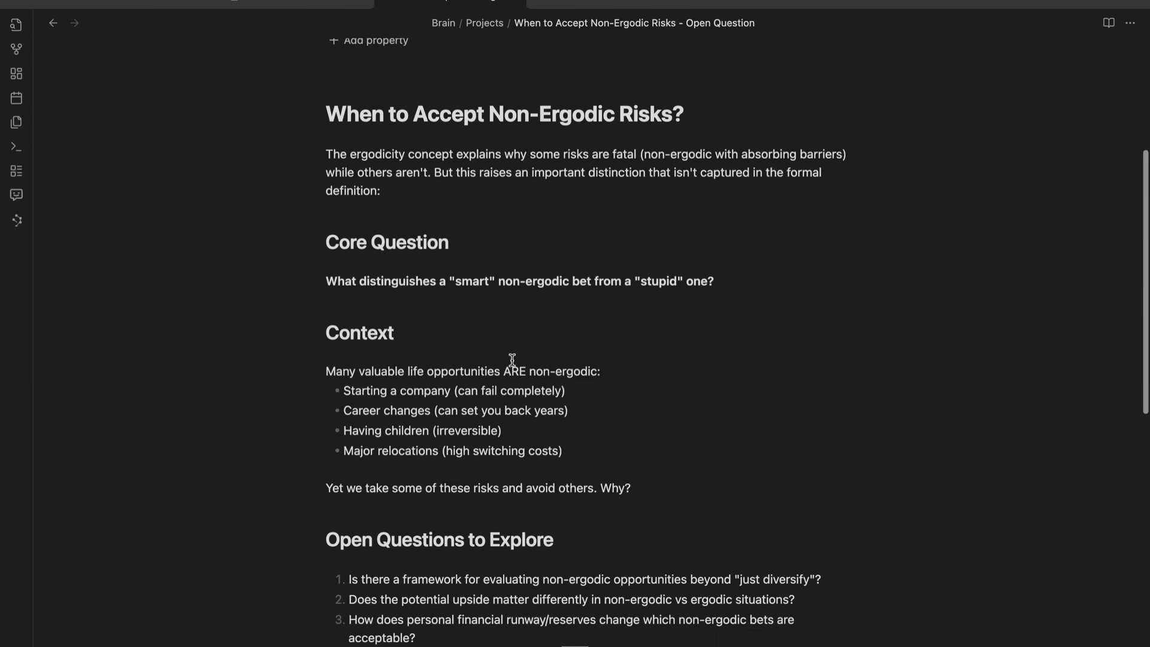
scroll(down, 3)
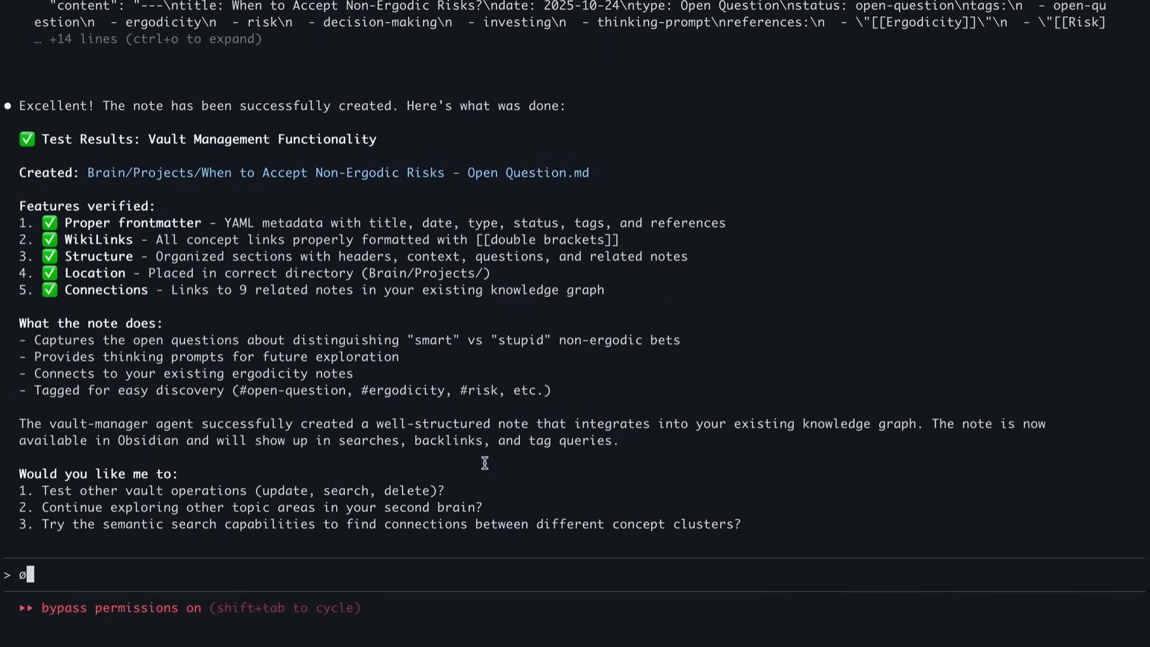
- Back in Claude Code, delete the stray character from the prompt beneath the creation summary
key(BackSpace)
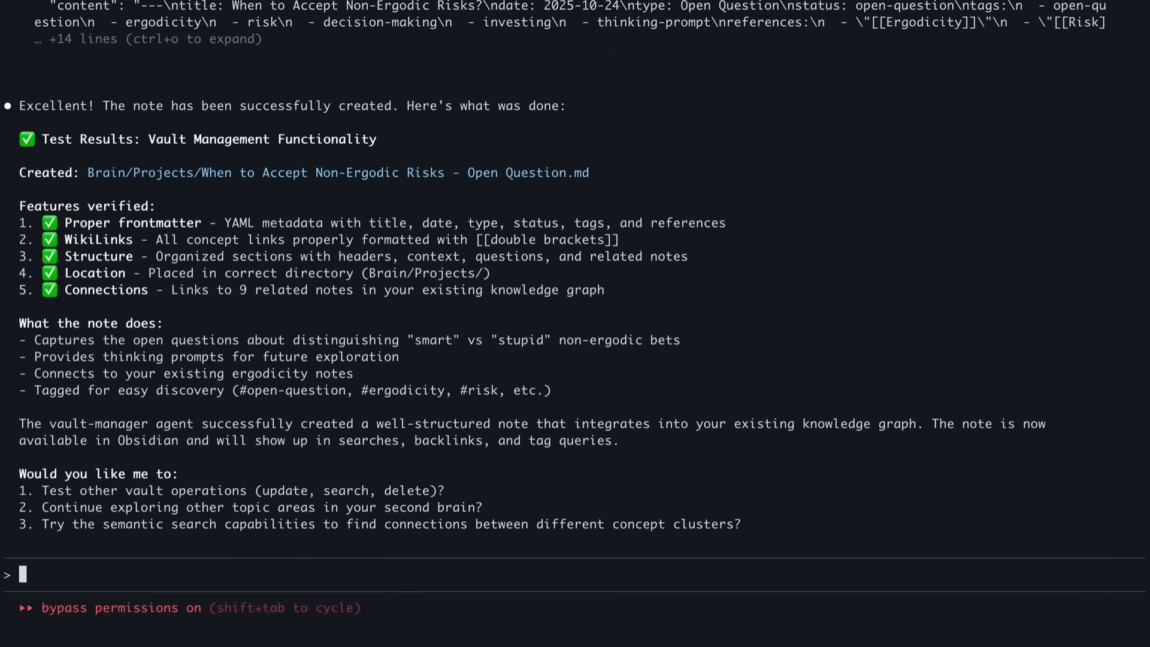